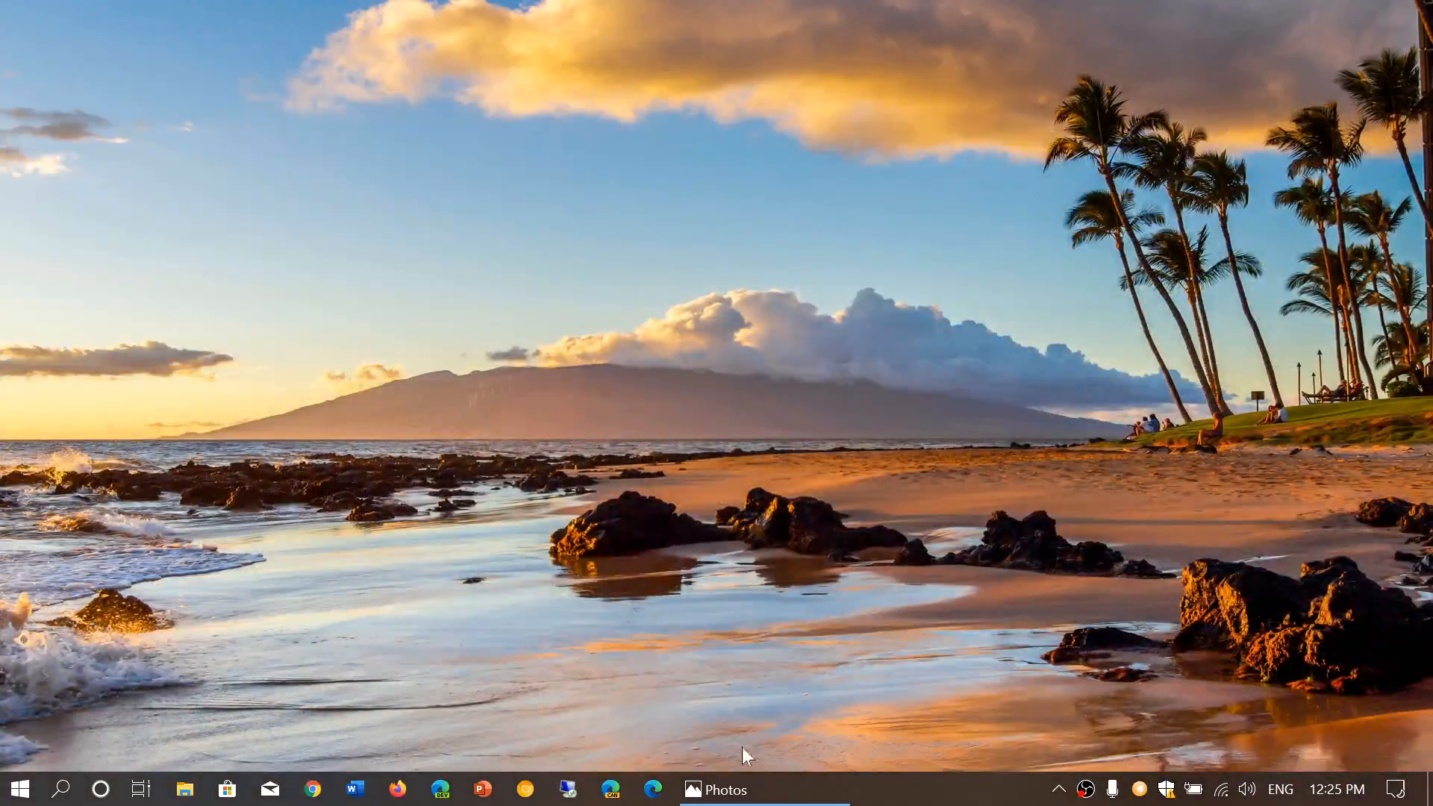
Restore the Photos viewer showing the SDRplay RSPdx and MLA-30 bias-T photo.
{"action": "left_click", "coordinate": [721, 789]}
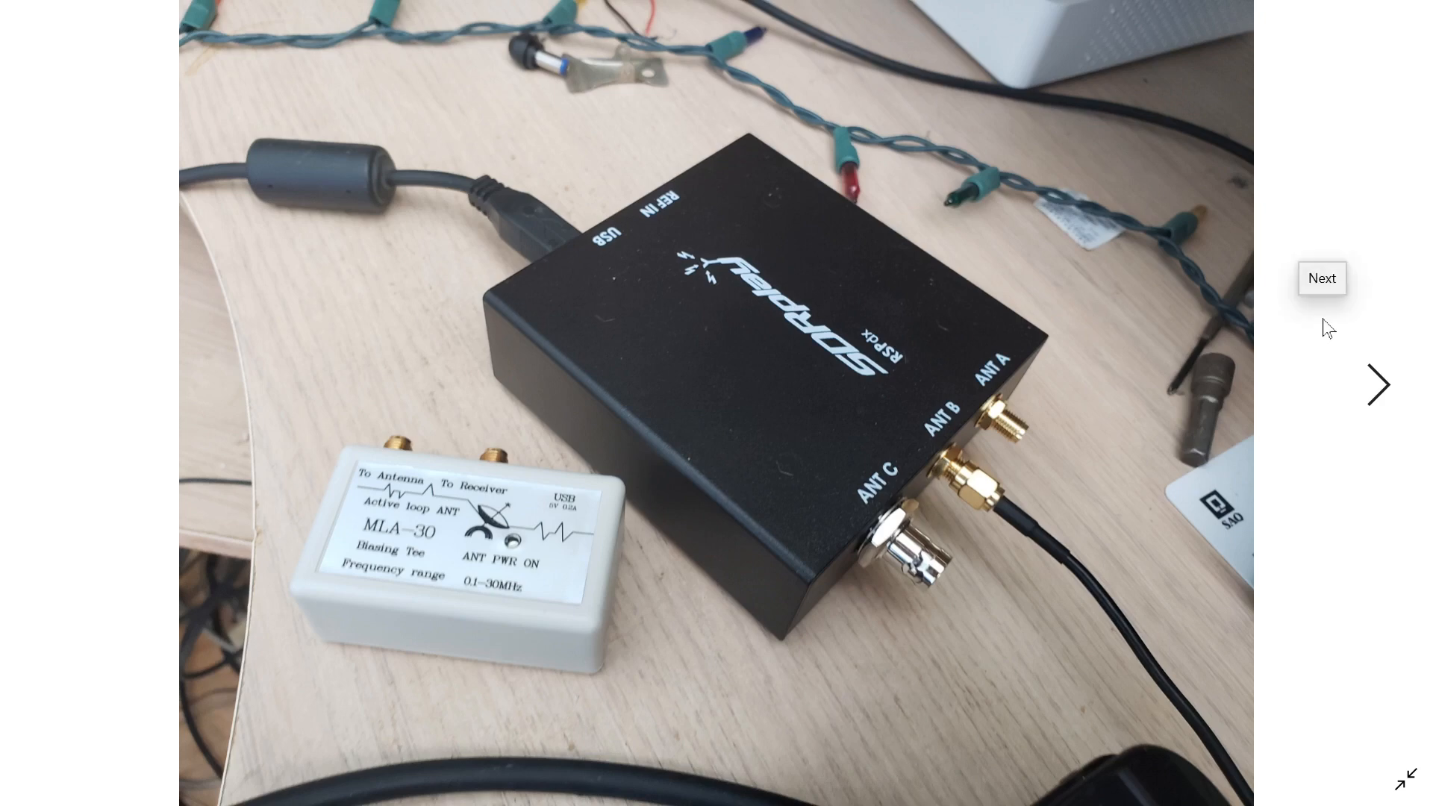
{"action": "mouse_move", "coordinate": [1327, 314]}
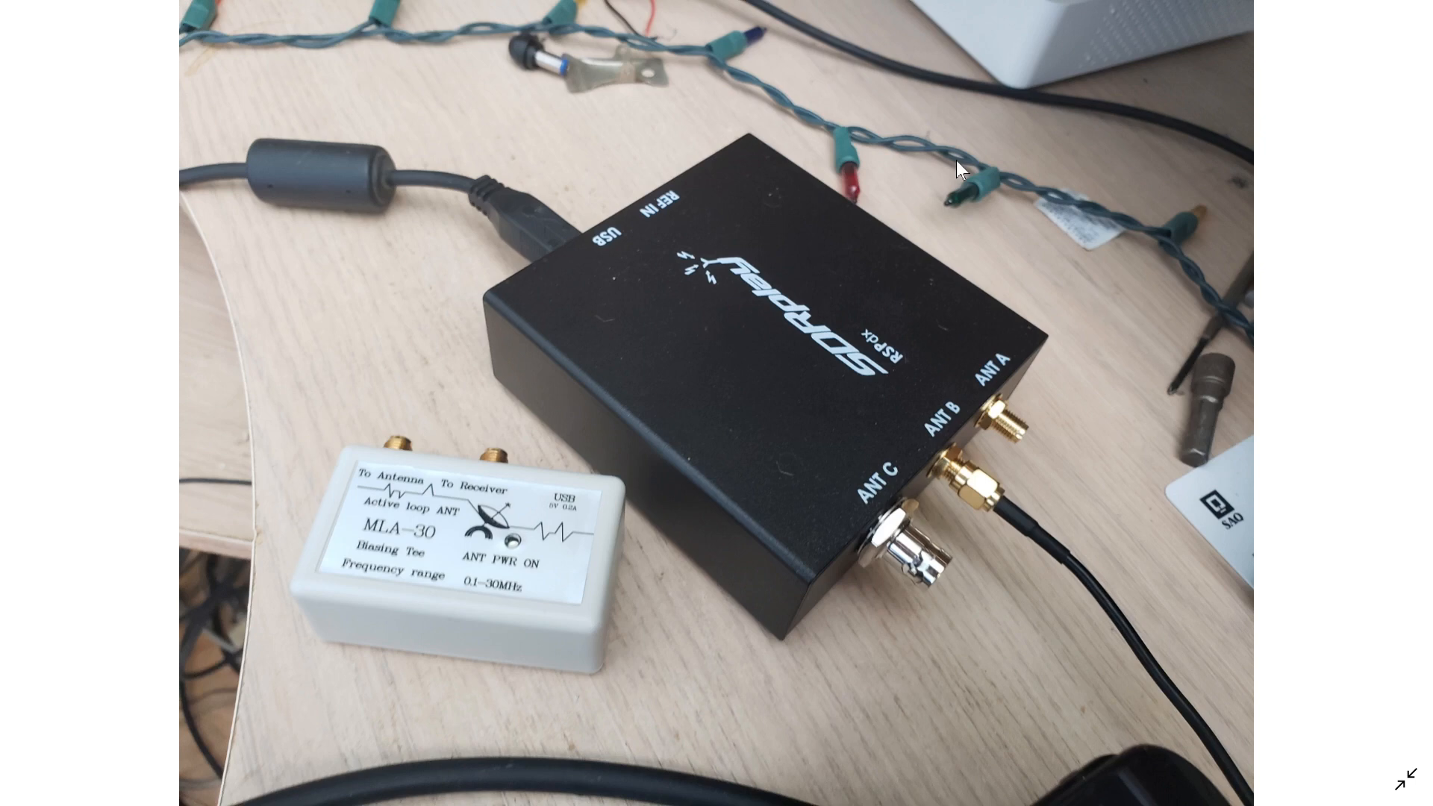
{"action": "mouse_move", "coordinate": [295, 533]}
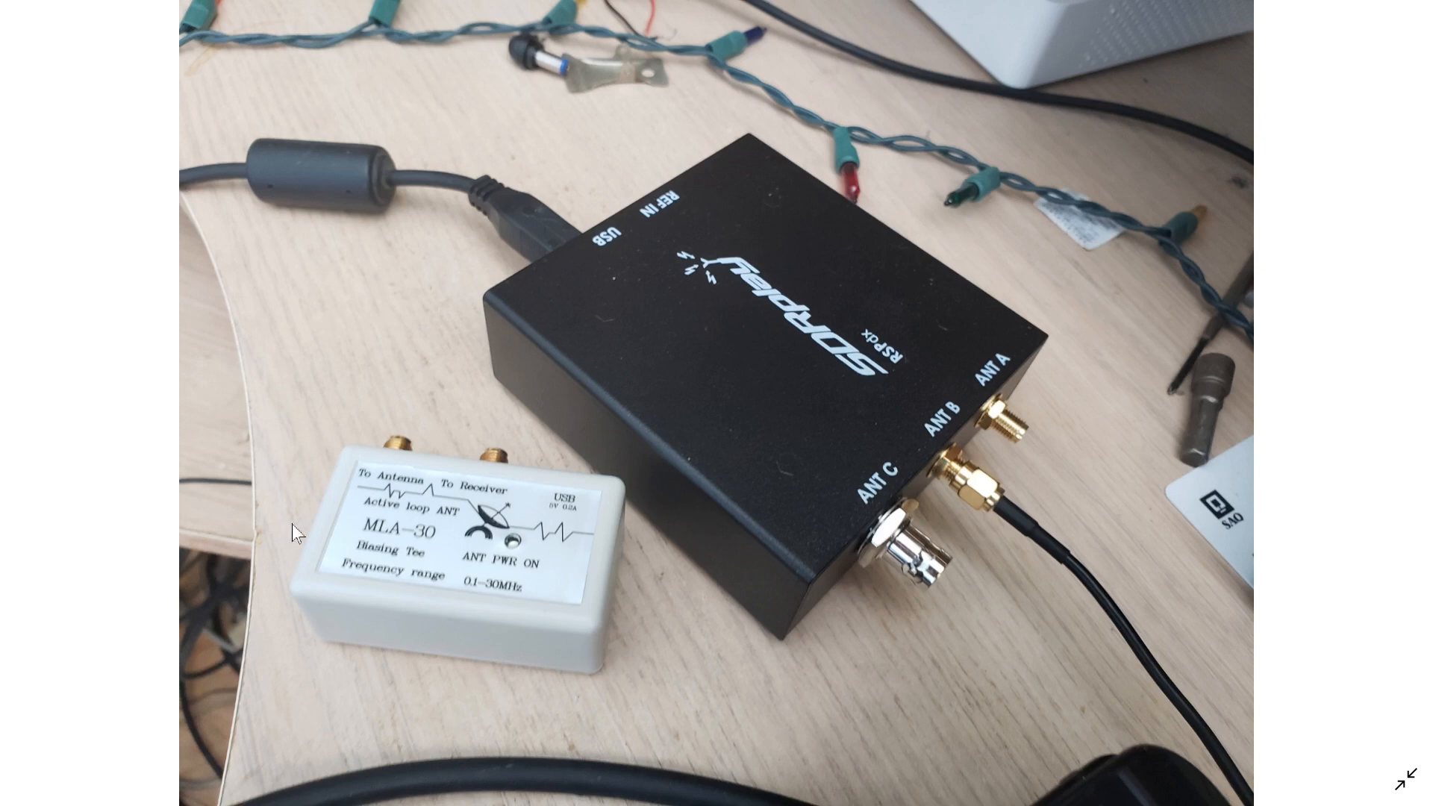
{"action": "mouse_move", "coordinate": [513, 520]}
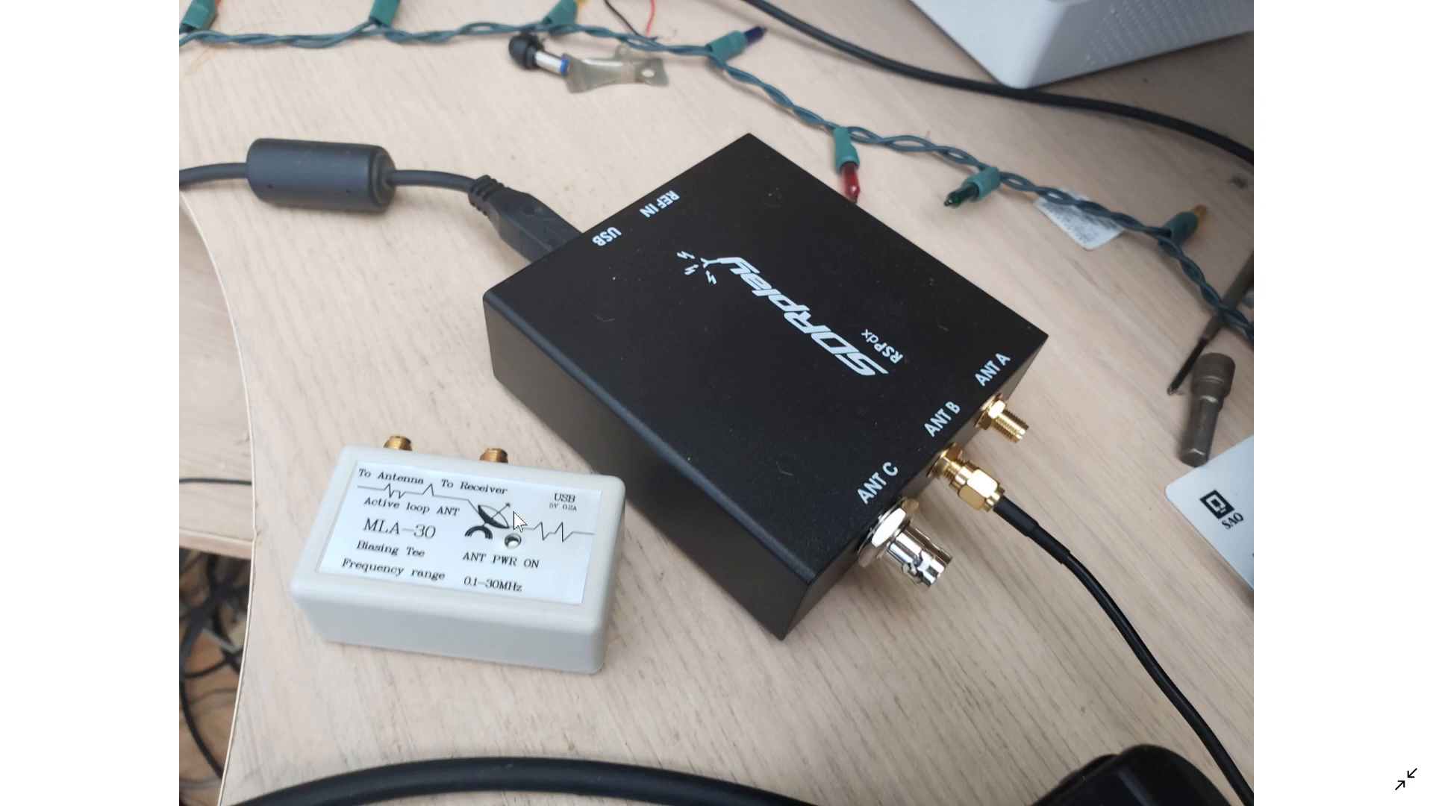
{"action": "mouse_move", "coordinate": [432, 648]}
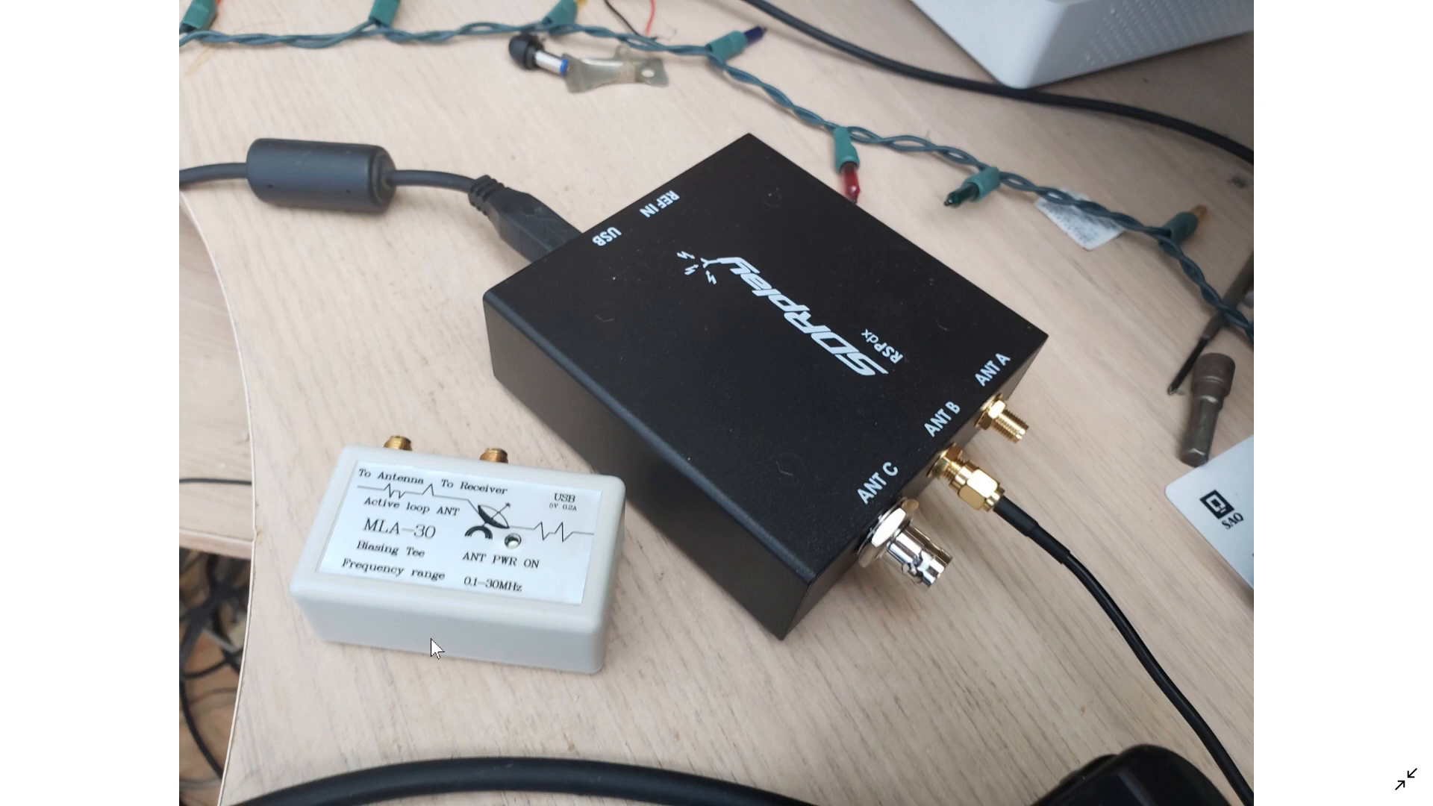
{"action": "mouse_move", "coordinate": [874, 384]}
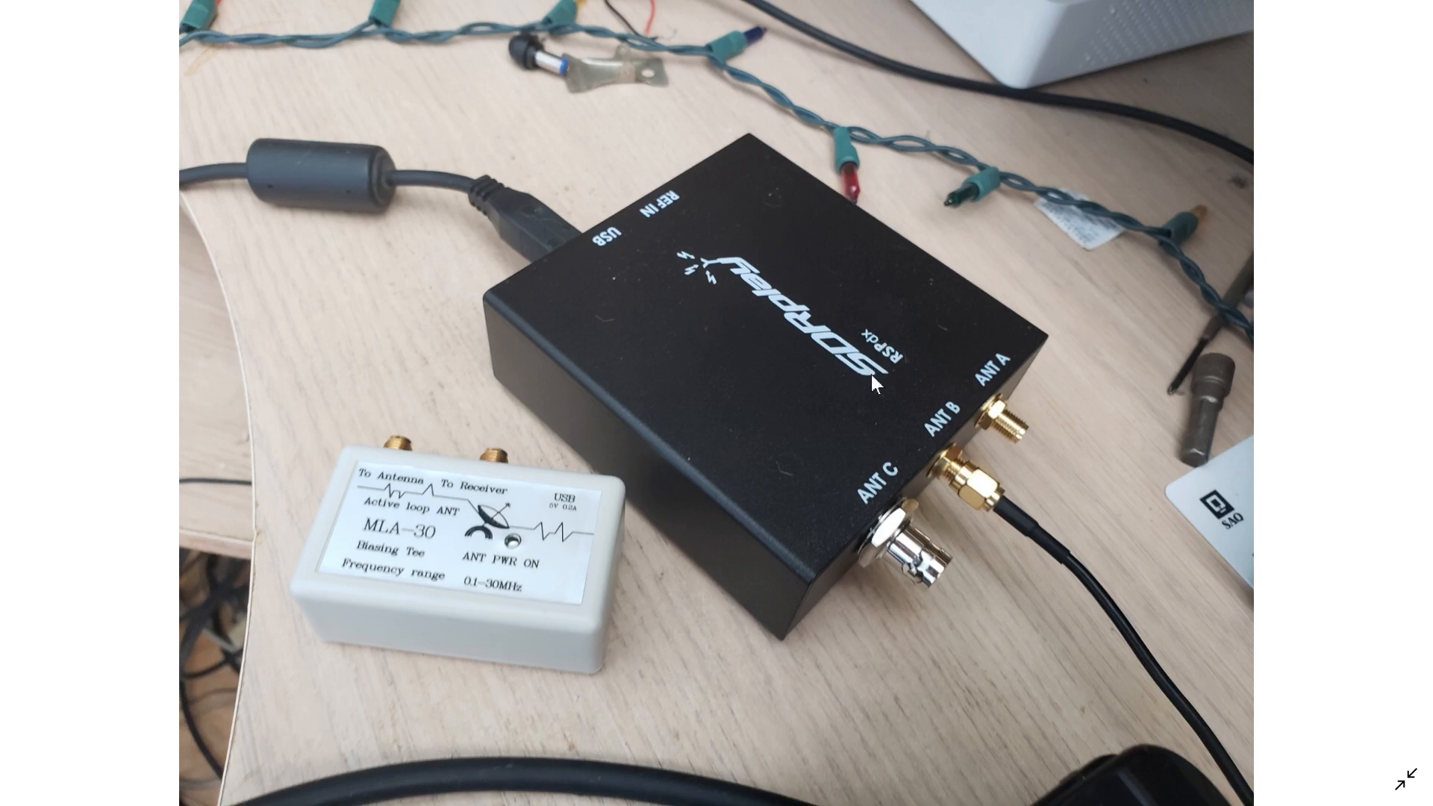
{"action": "mouse_move", "coordinate": [860, 411]}
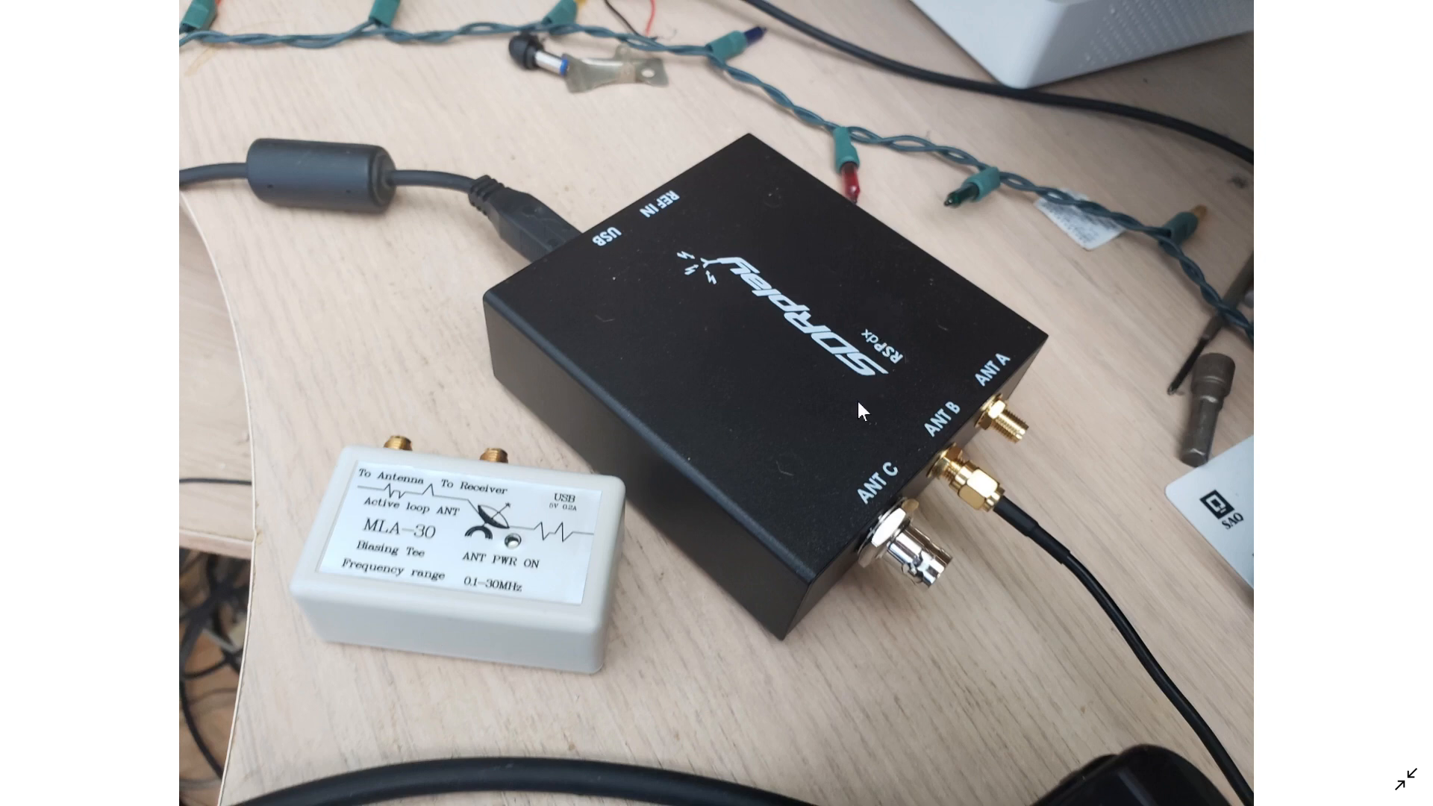
{"action": "mouse_move", "coordinate": [338, 608]}
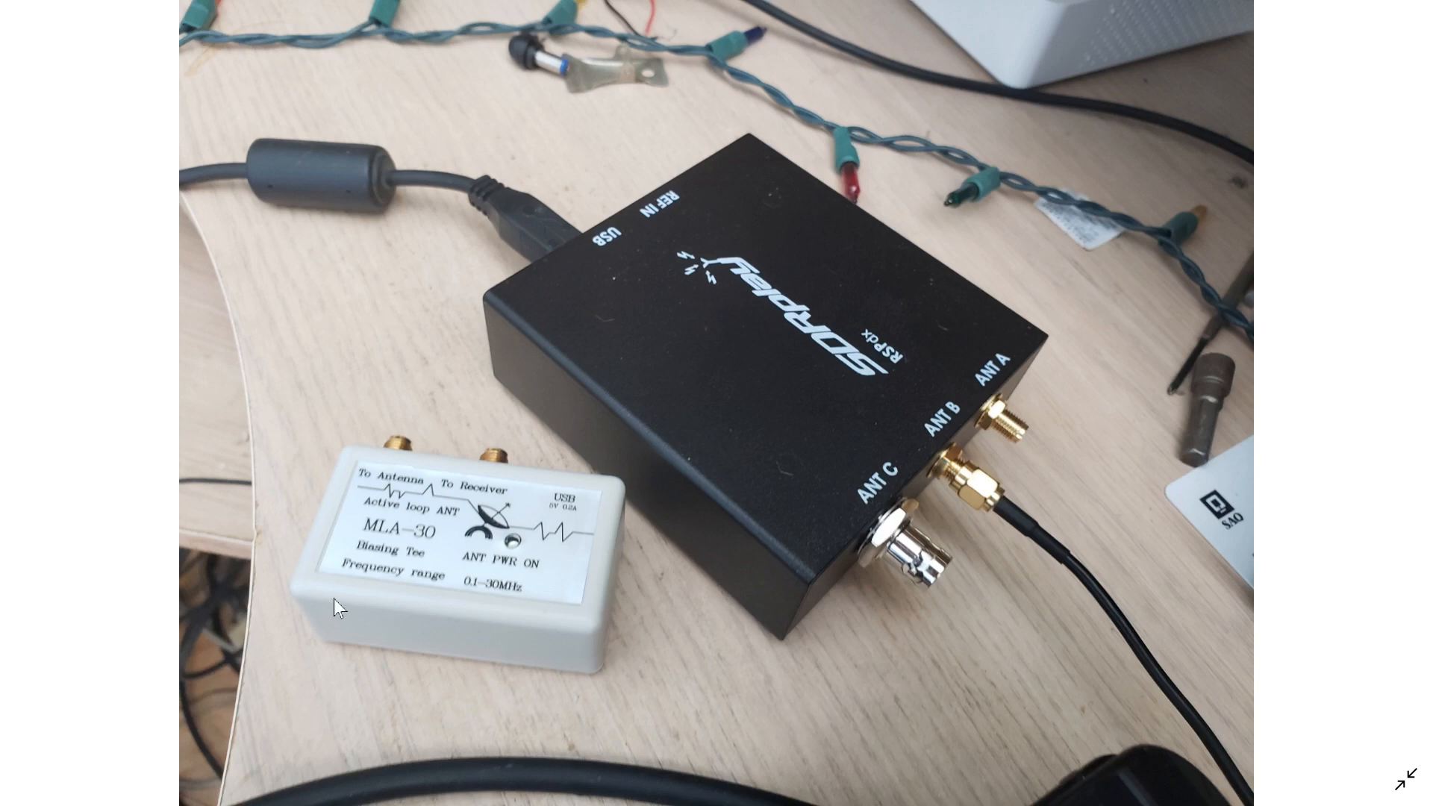
{"action": "mouse_move", "coordinate": [565, 610]}
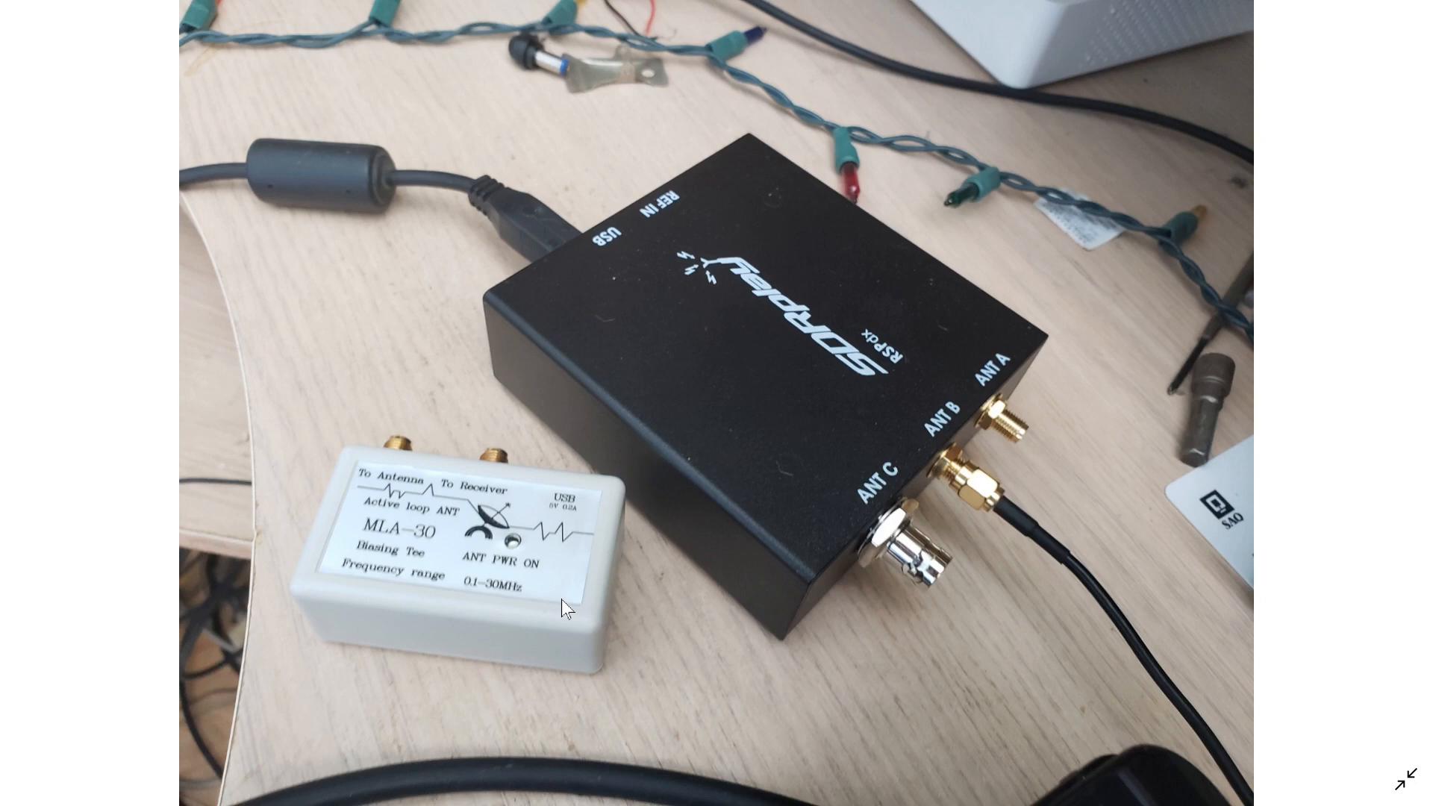
{"action": "mouse_move", "coordinate": [485, 695]}
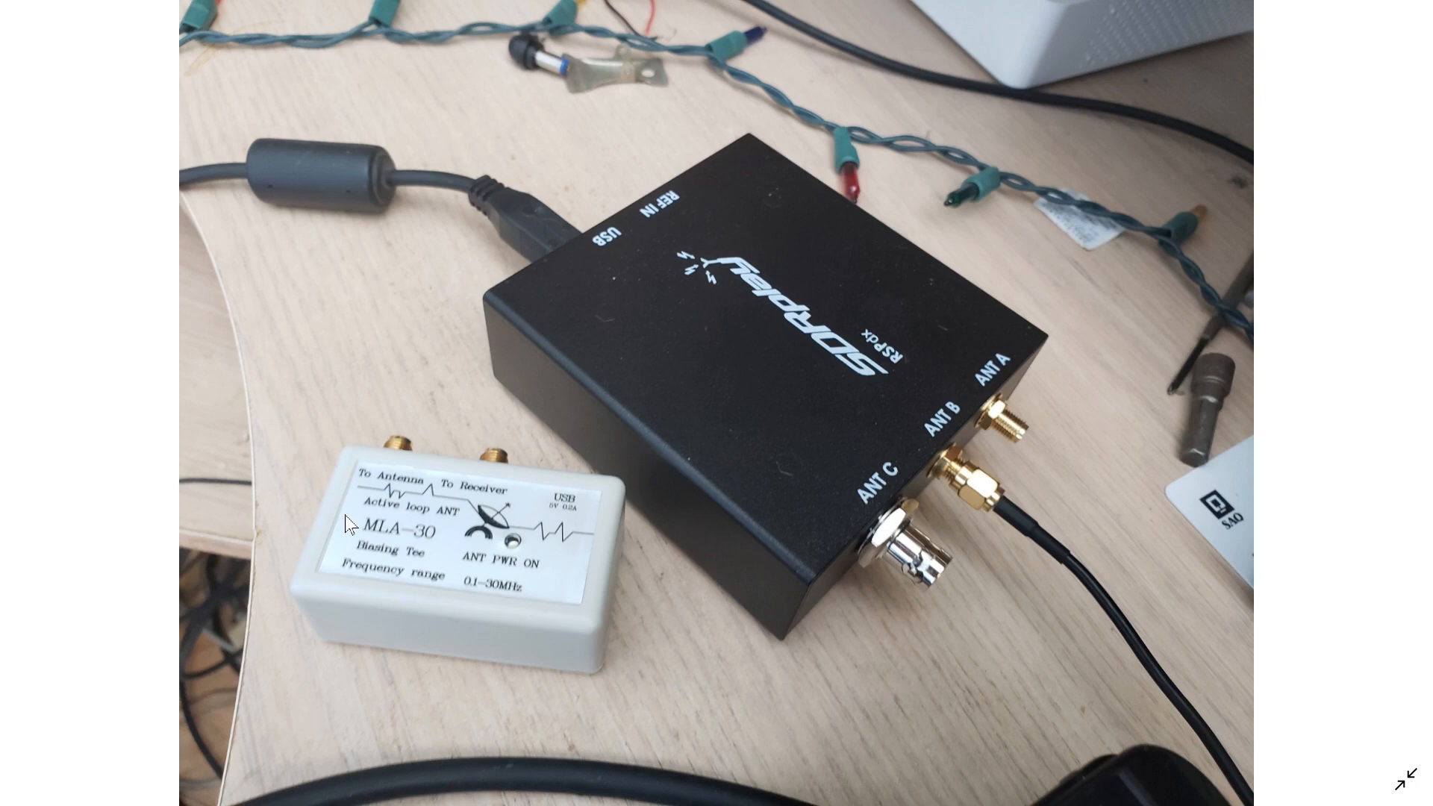
{"action": "mouse_move", "coordinate": [475, 537]}
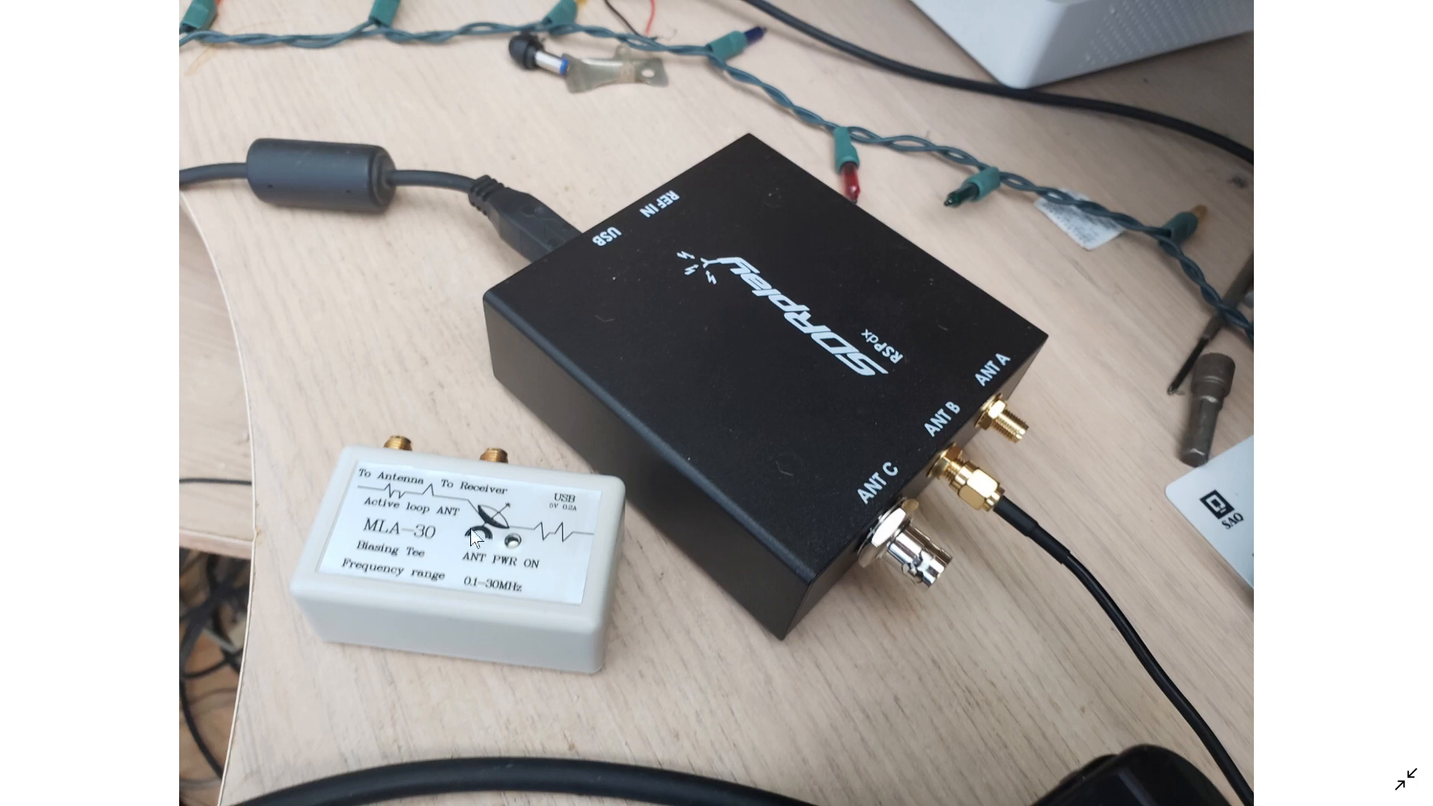
{"action": "mouse_move", "coordinate": [464, 400]}
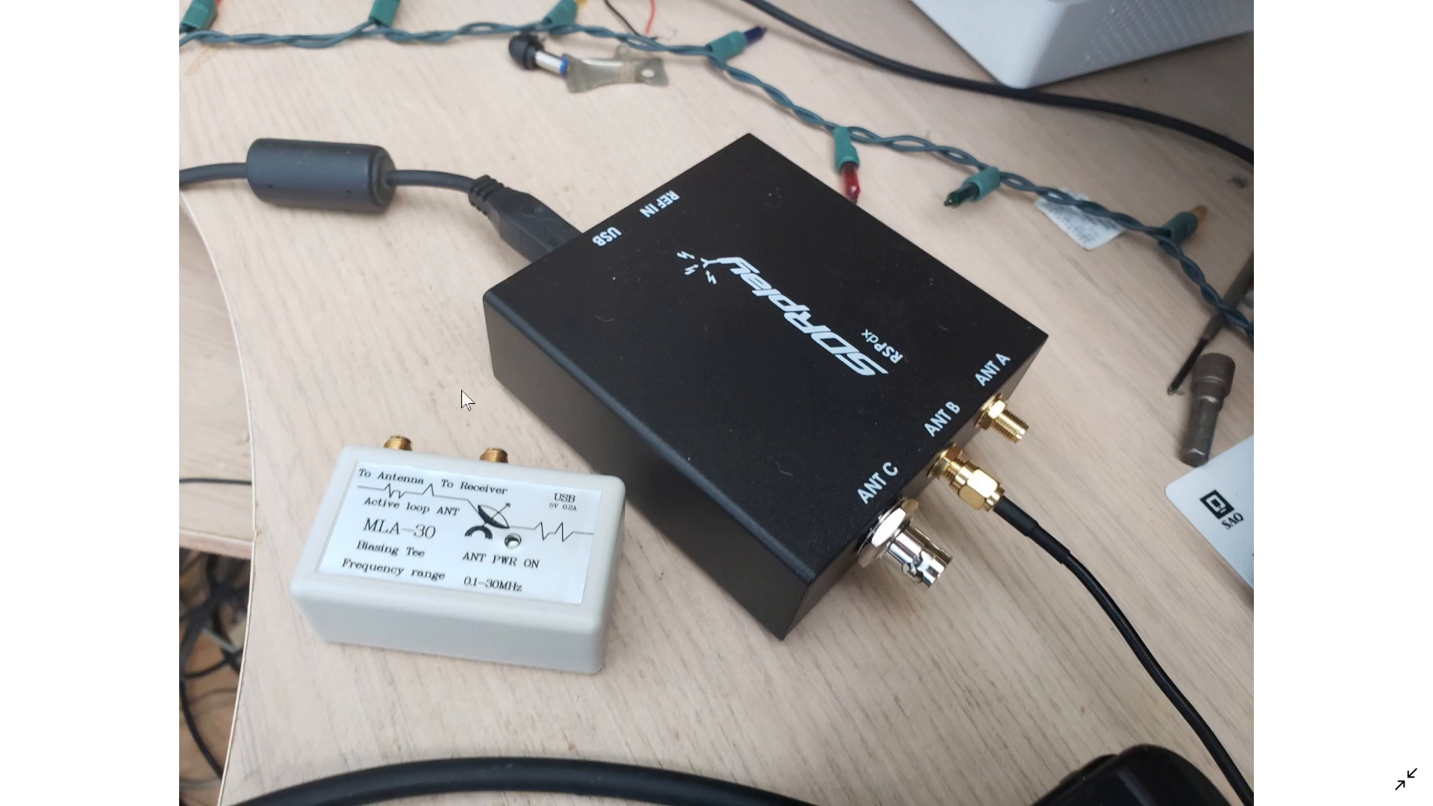
{"action": "mouse_move", "coordinate": [972, 381]}
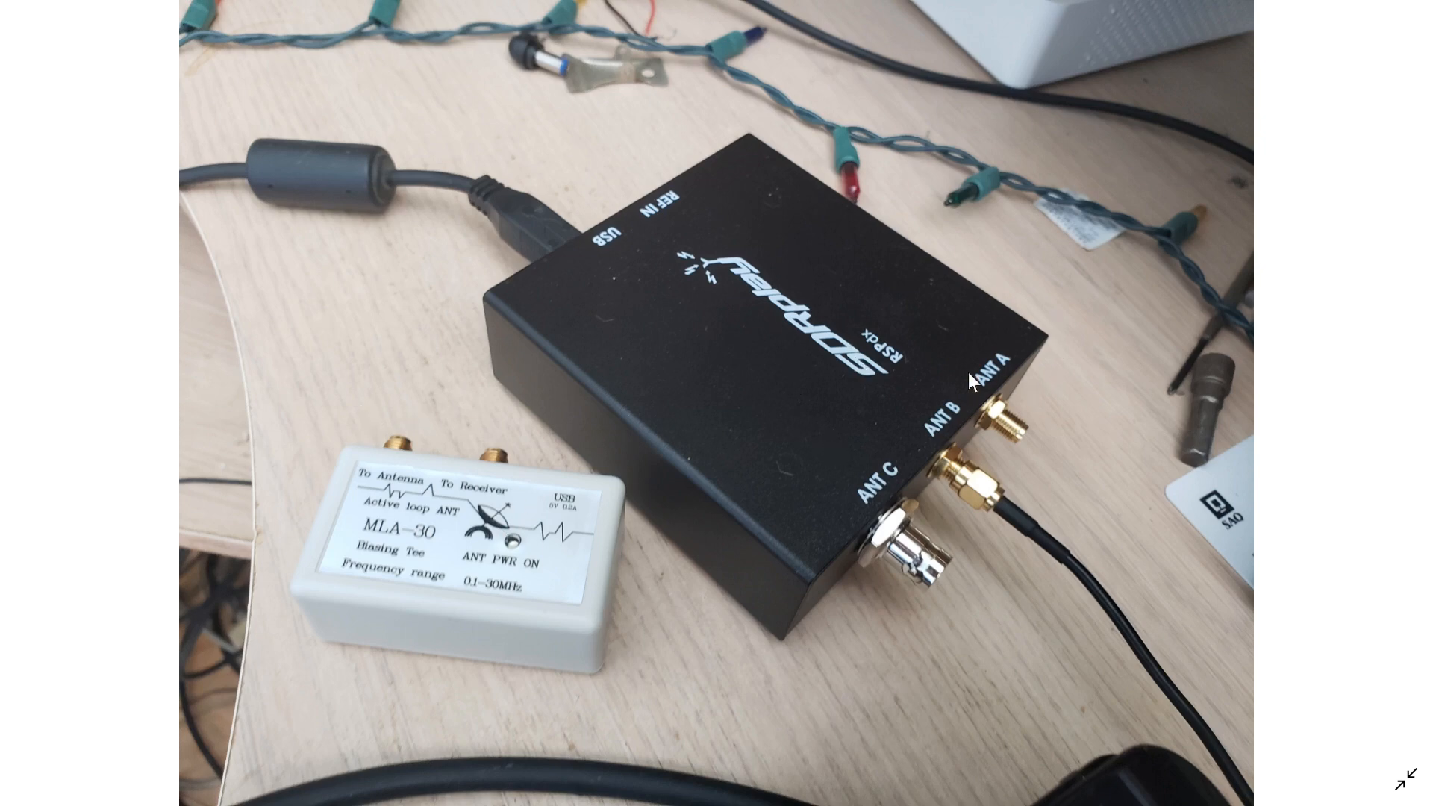
{"action": "mouse_move", "coordinate": [874, 364]}
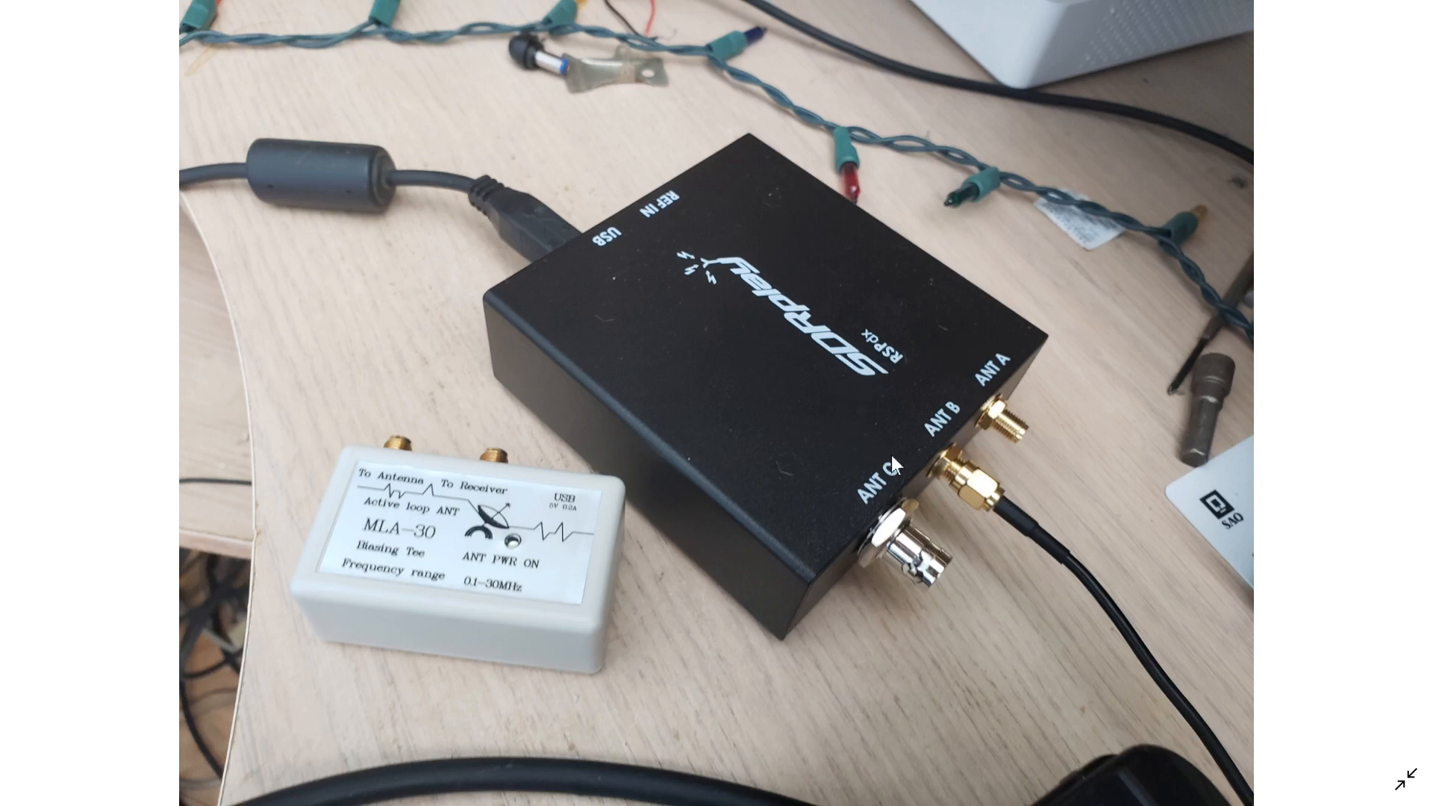
{"action": "mouse_move", "coordinate": [923, 374]}
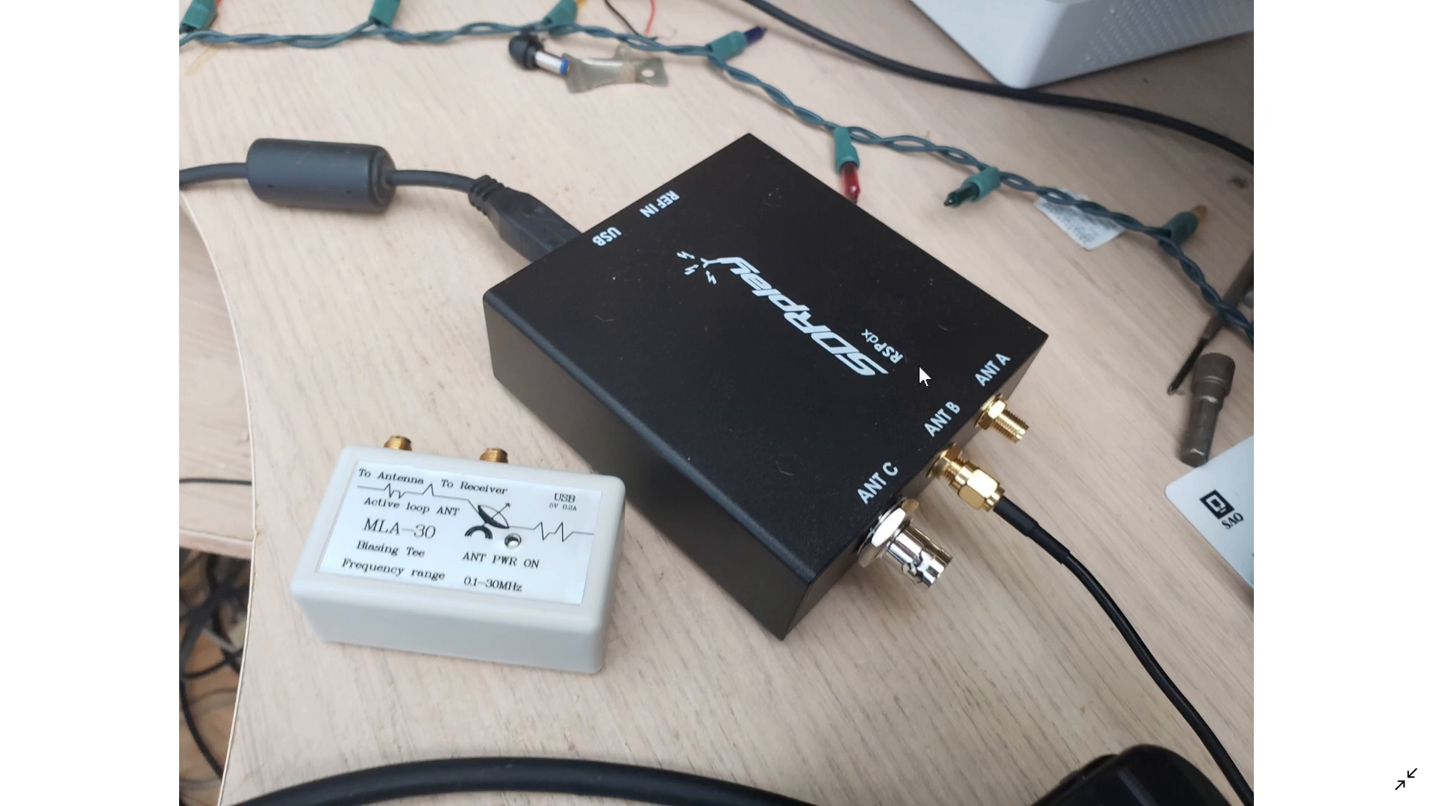
{"action": "mouse_move", "coordinate": [921, 382]}
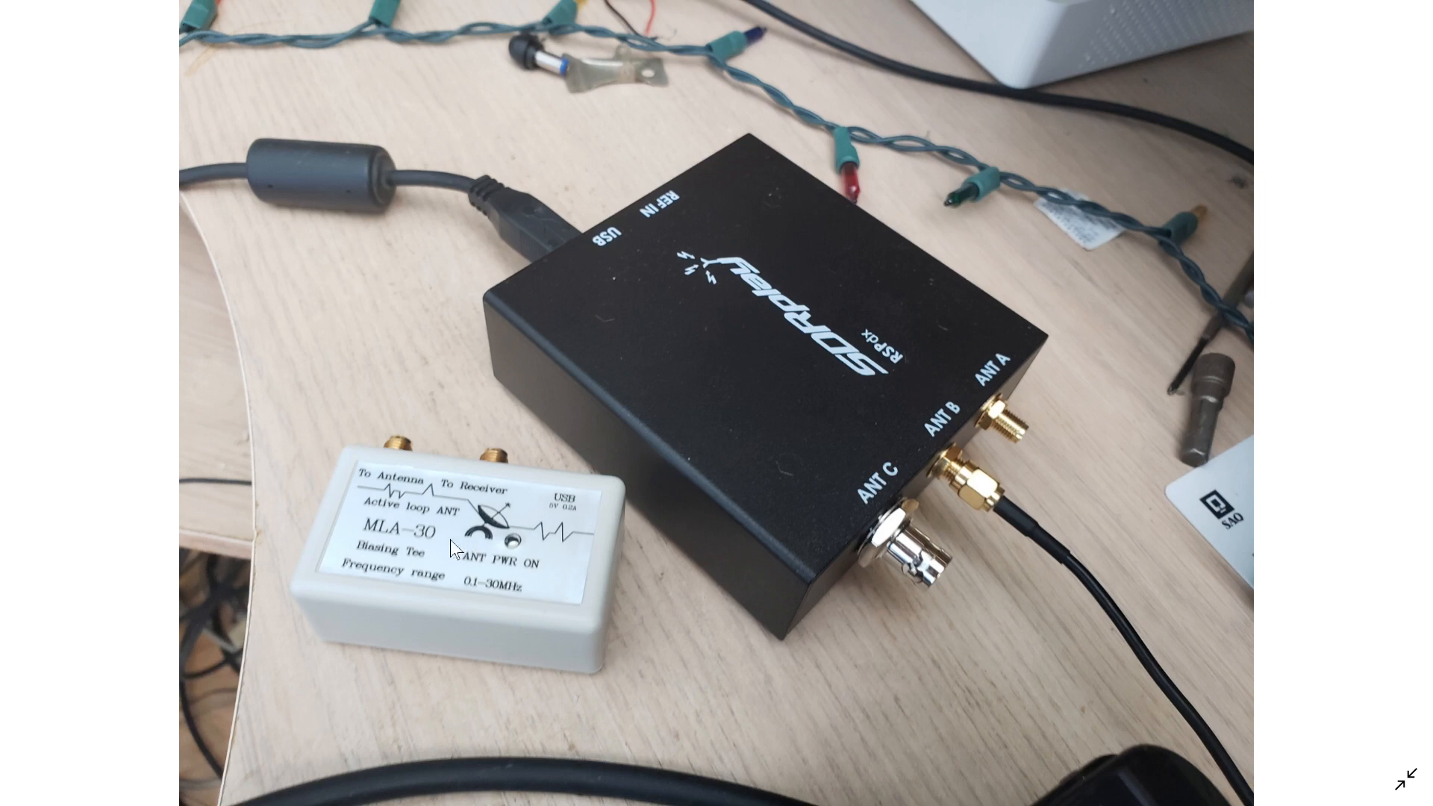
{"action": "mouse_move", "coordinate": [950, 486]}
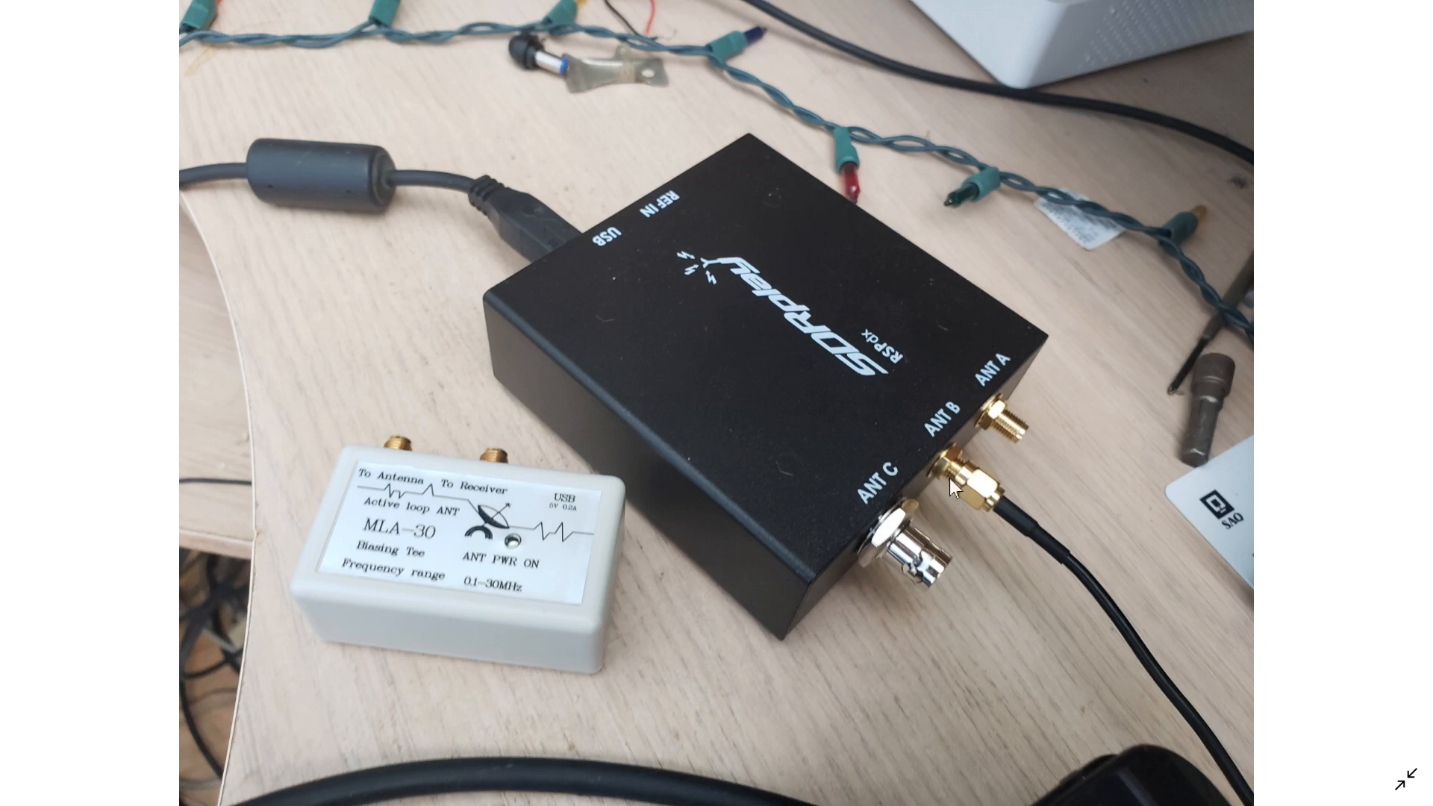
{"action": "mouse_move", "coordinate": [901, 469]}
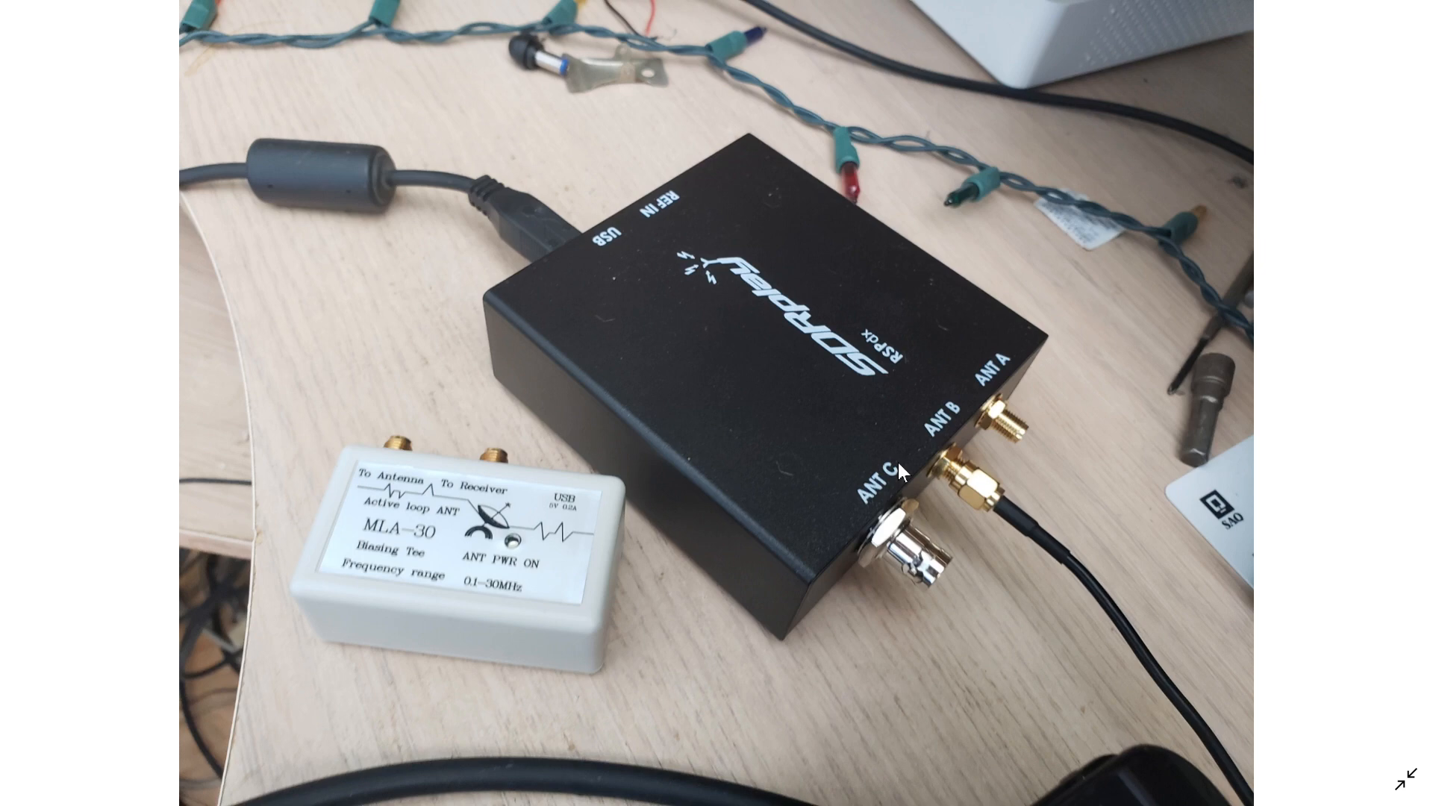
{"action": "mouse_move", "coordinate": [537, 453]}
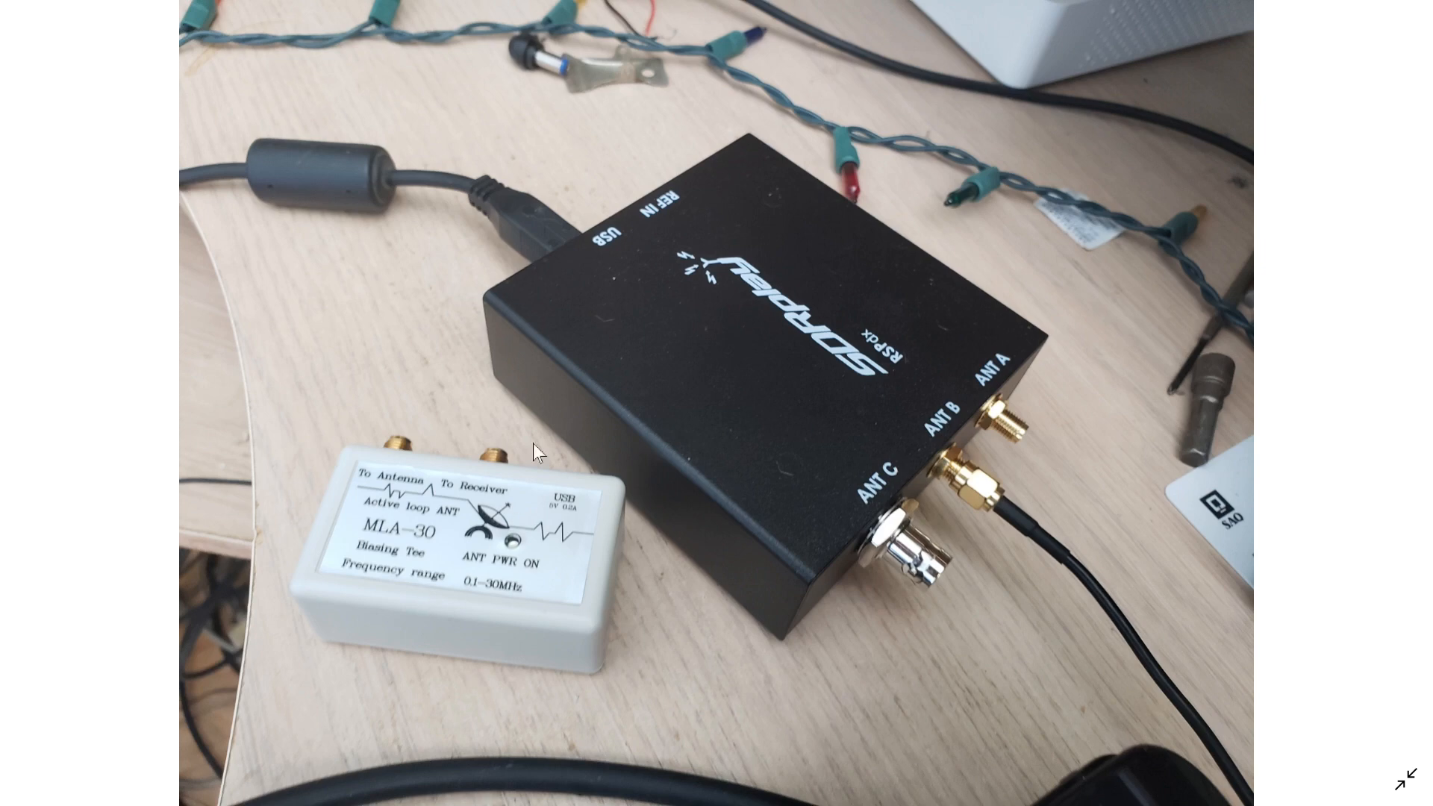
{"action": "mouse_move", "coordinate": [517, 483]}
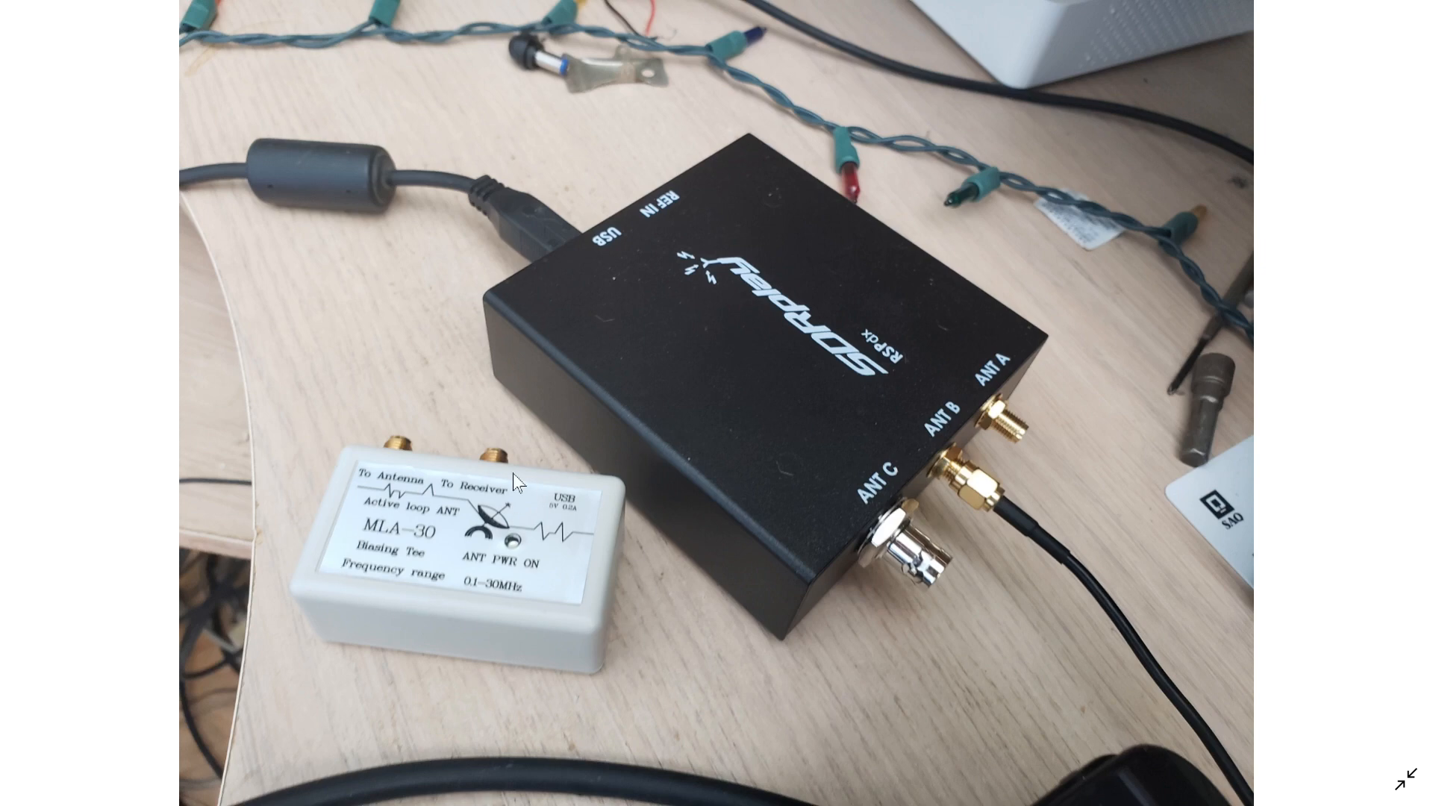
{"action": "mouse_move", "coordinate": [418, 545]}
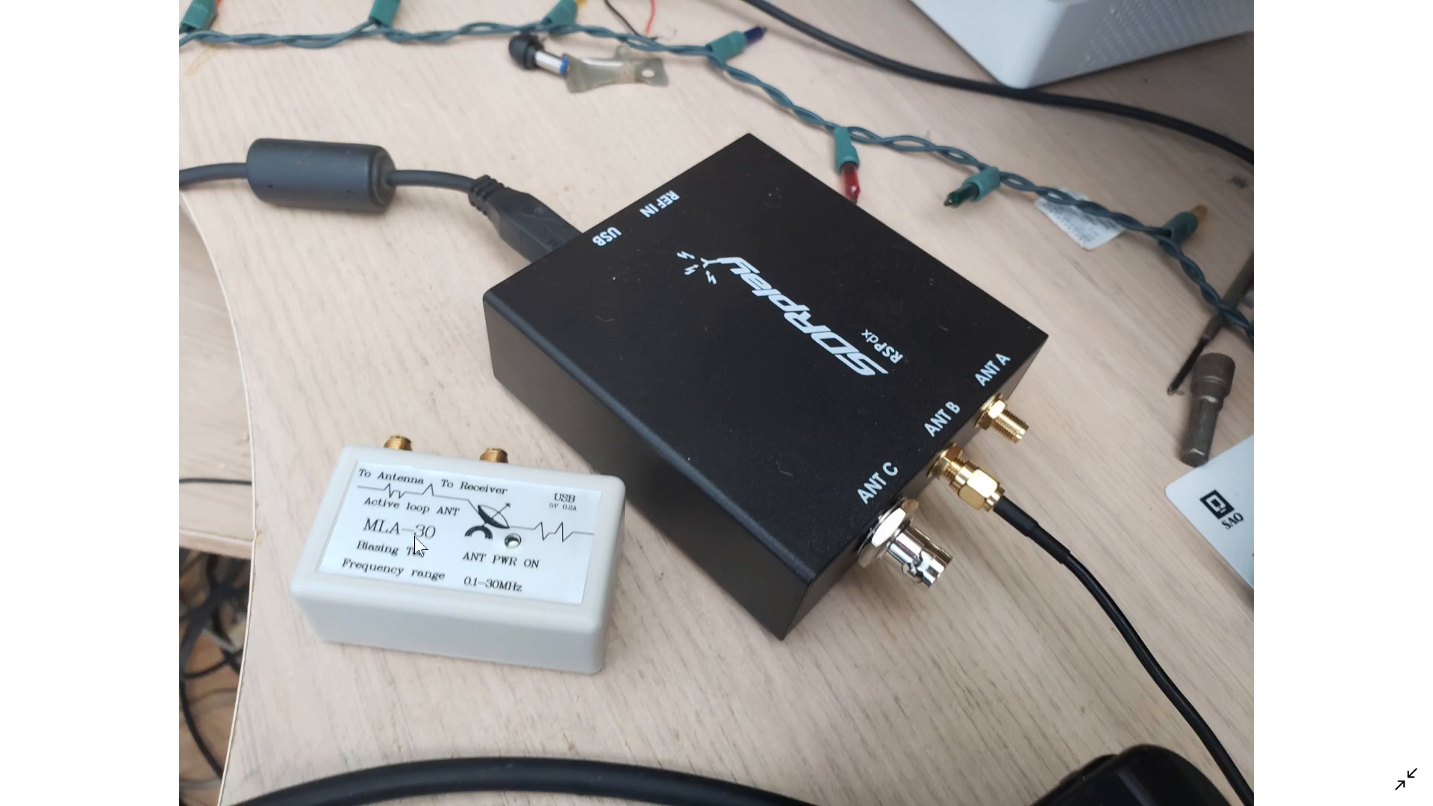
{"action": "mouse_move", "coordinate": [728, 447]}
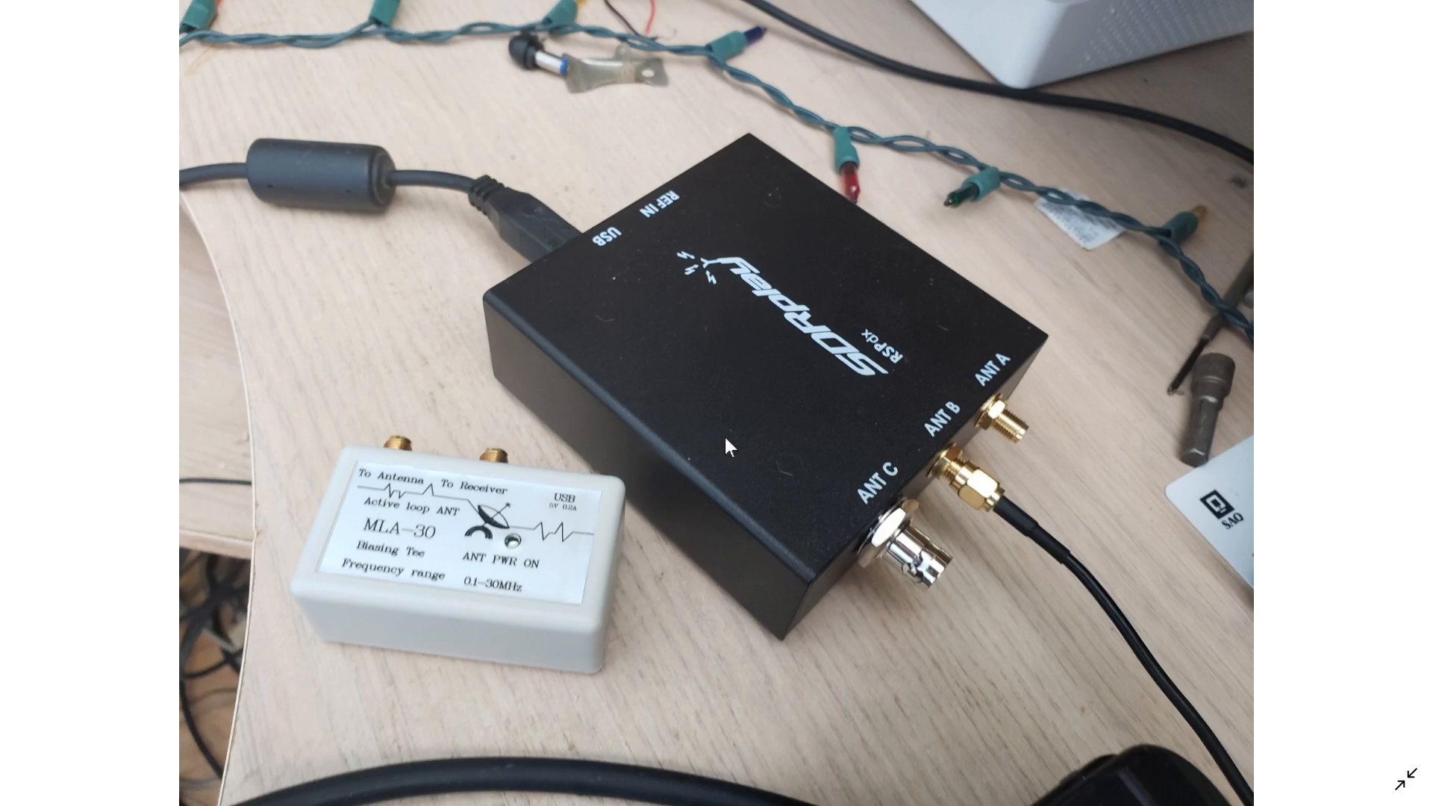
{"action": "mouse_move", "coordinate": [354, 482]}
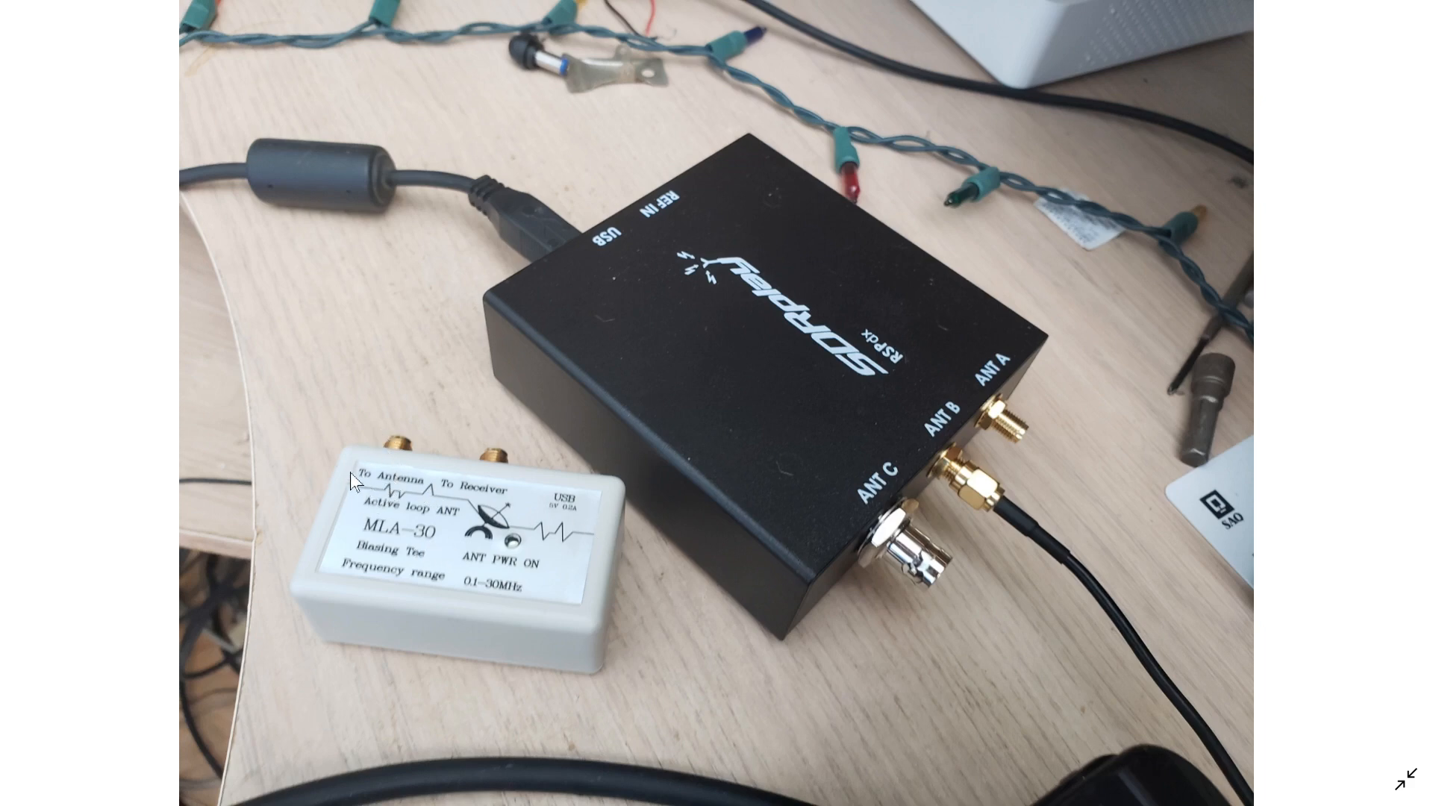
{"action": "mouse_move", "coordinate": [386, 446]}
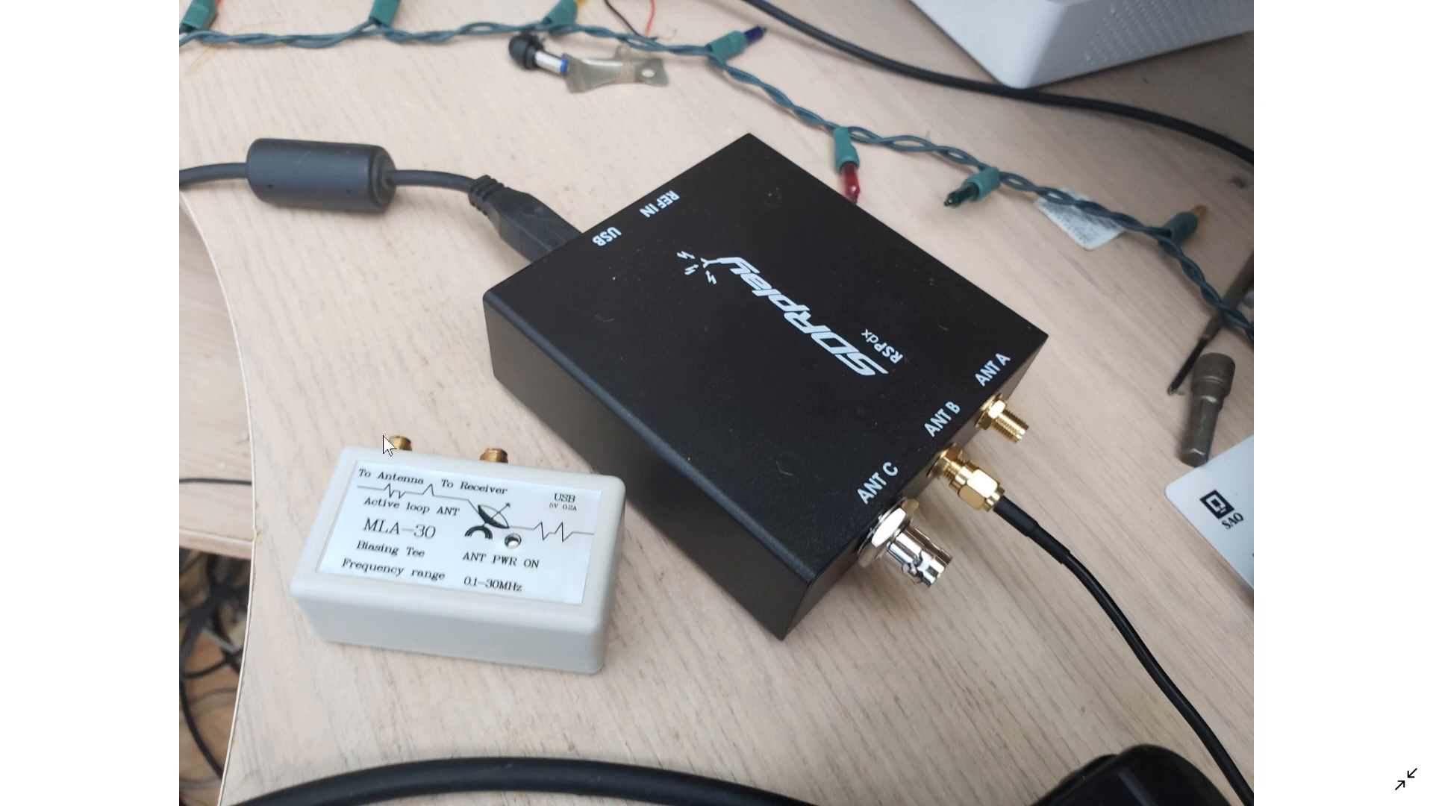
{"action": "mouse_move", "coordinate": [650, 358]}
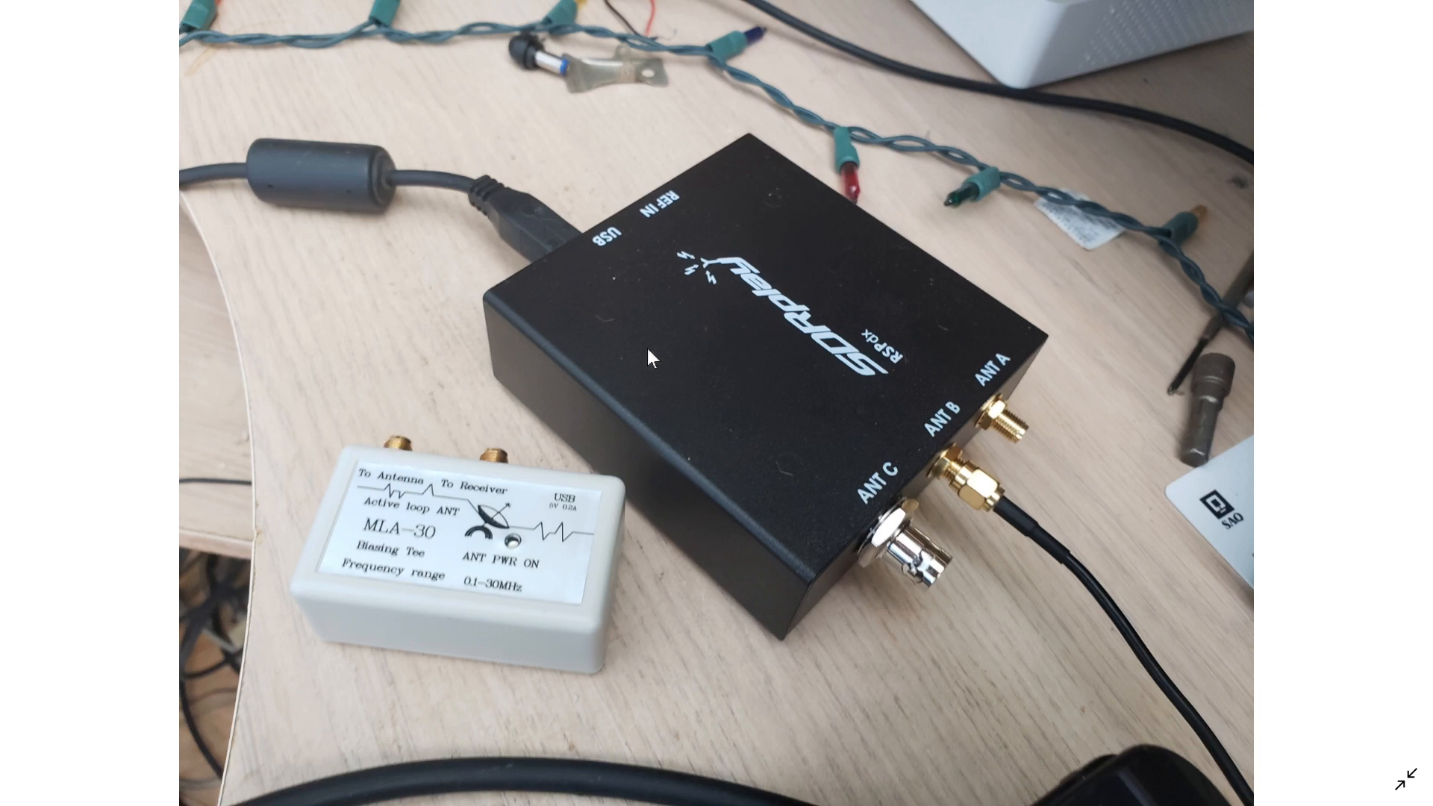
{"action": "mouse_move", "coordinate": [874, 448]}
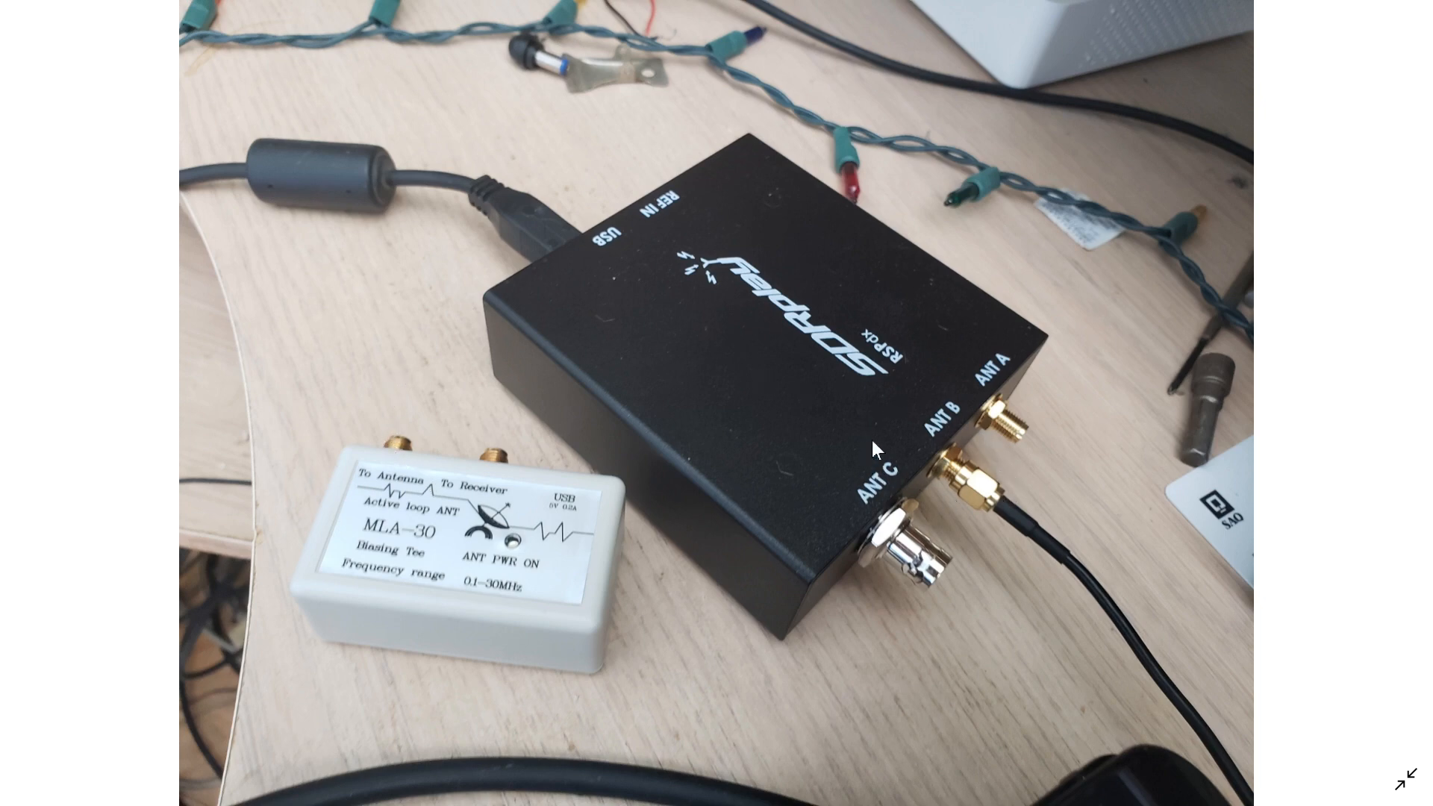
{"action": "mouse_move", "coordinate": [973, 507]}
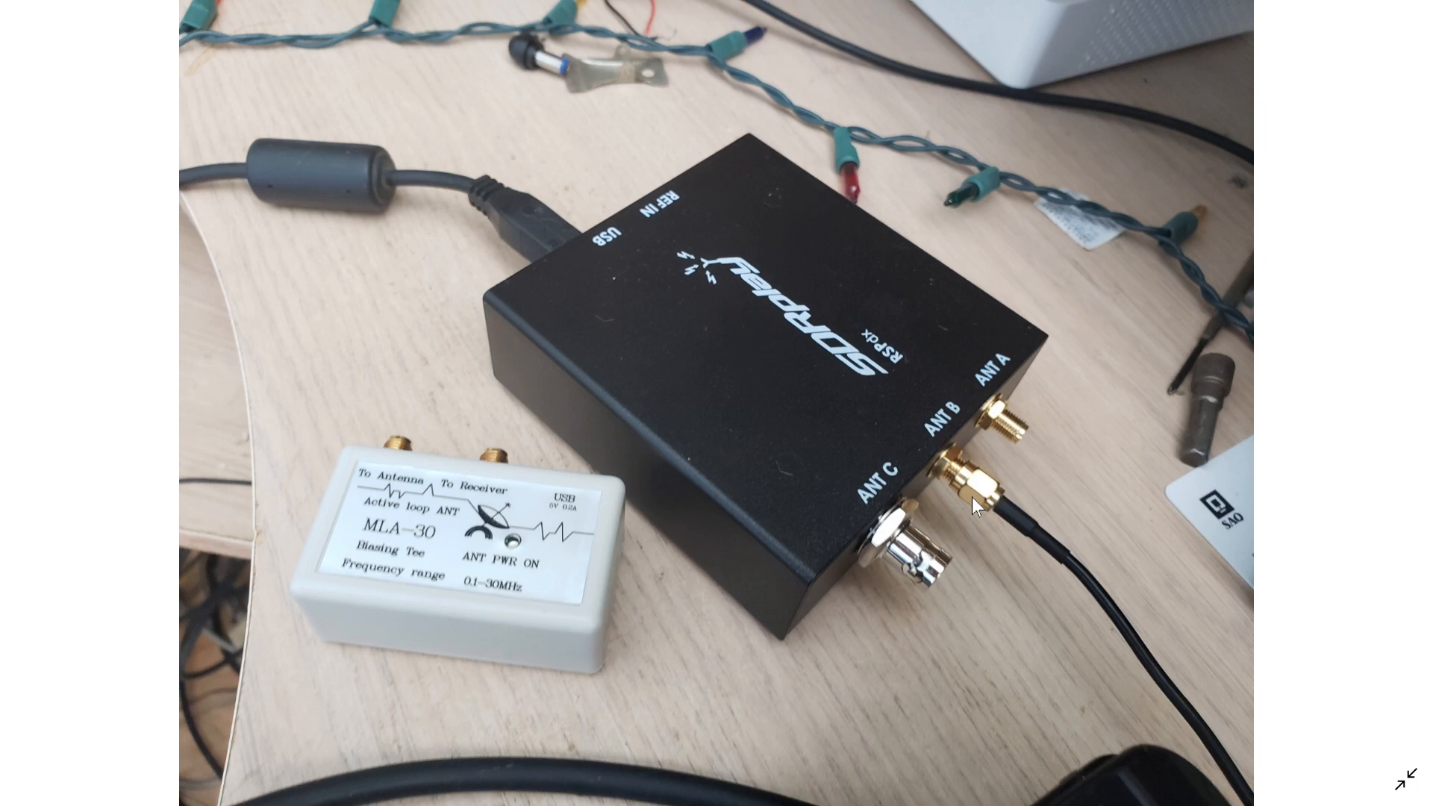
{"action": "mouse_move", "coordinate": [867, 484]}
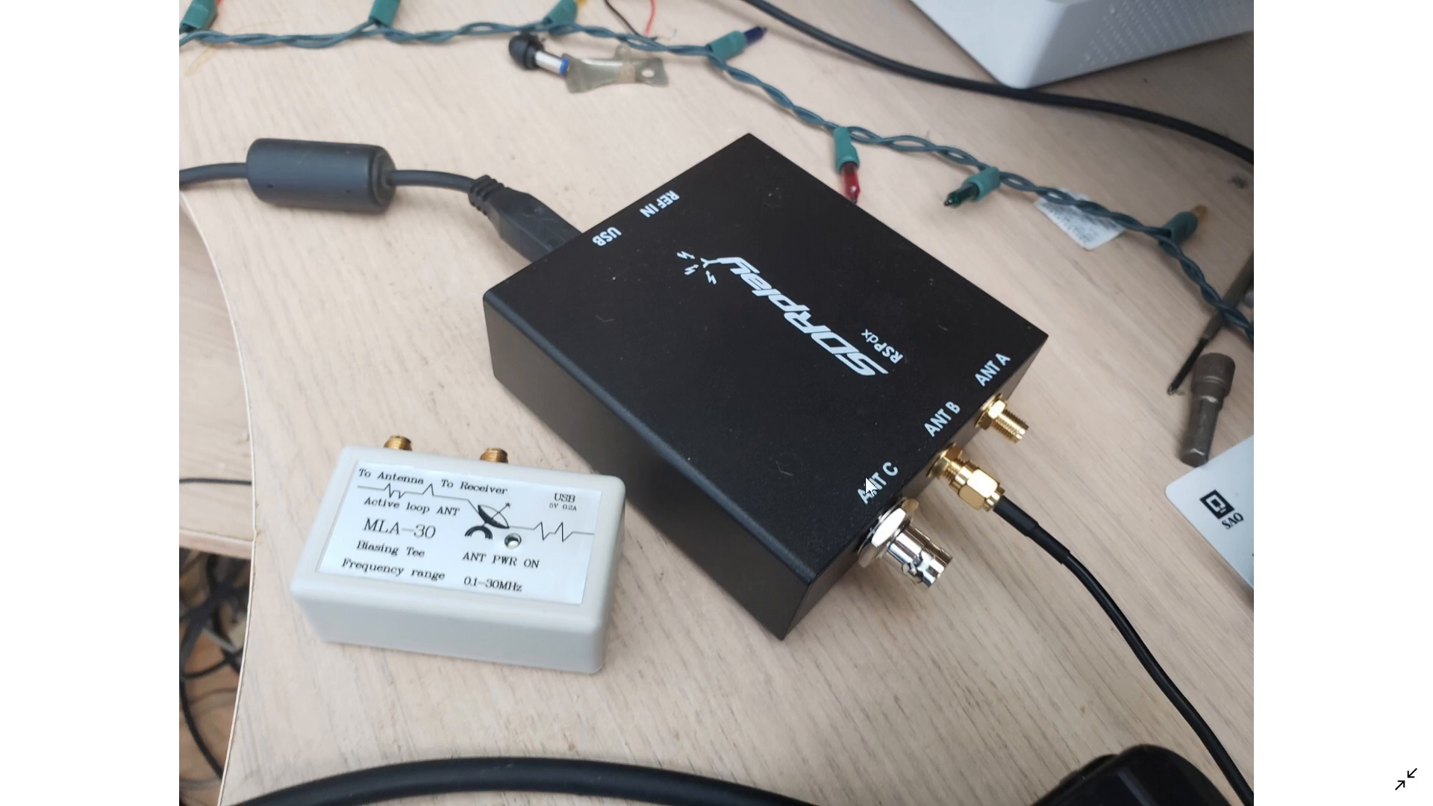
{"action": "mouse_move", "coordinate": [950, 526]}
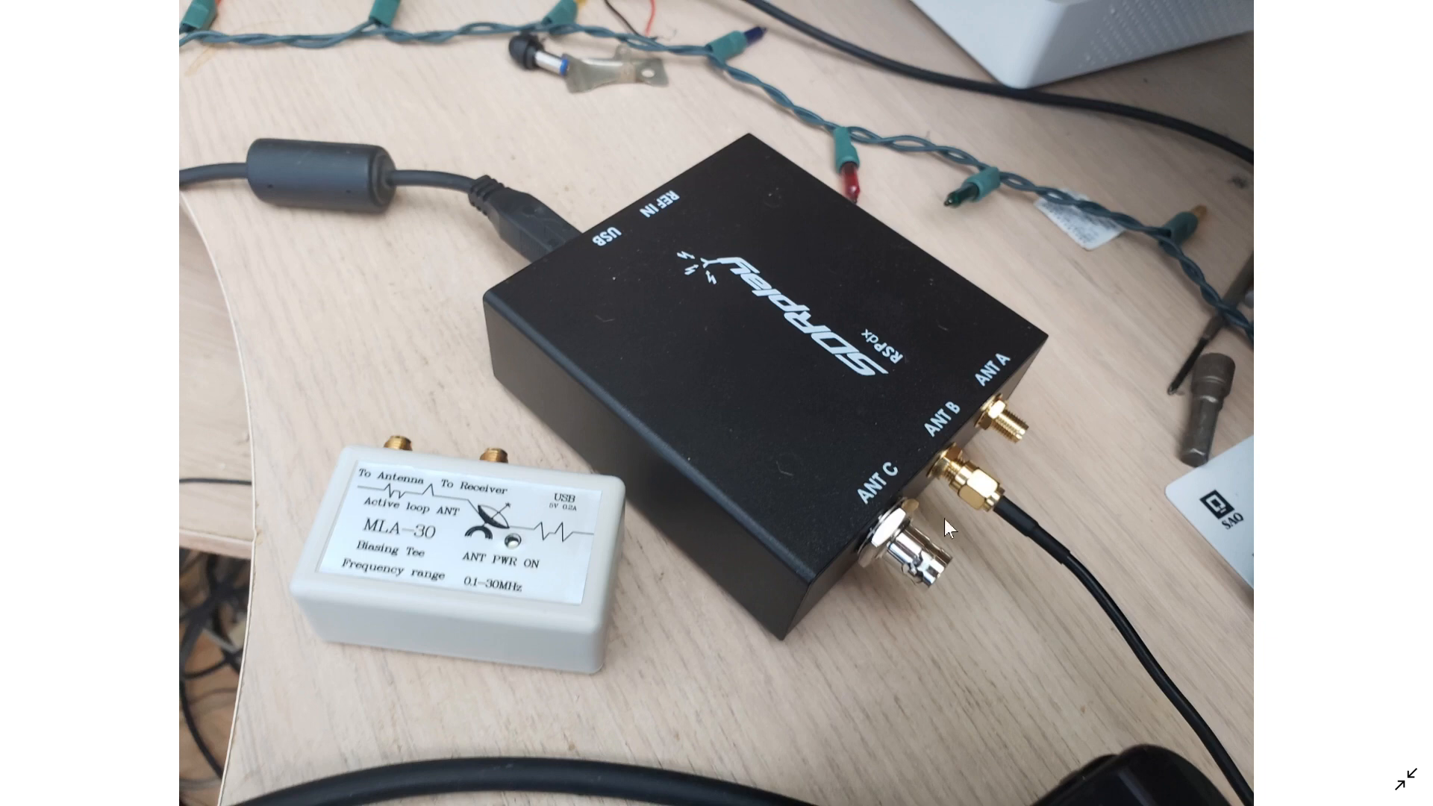
{"action": "mouse_move", "coordinate": [192, 481]}
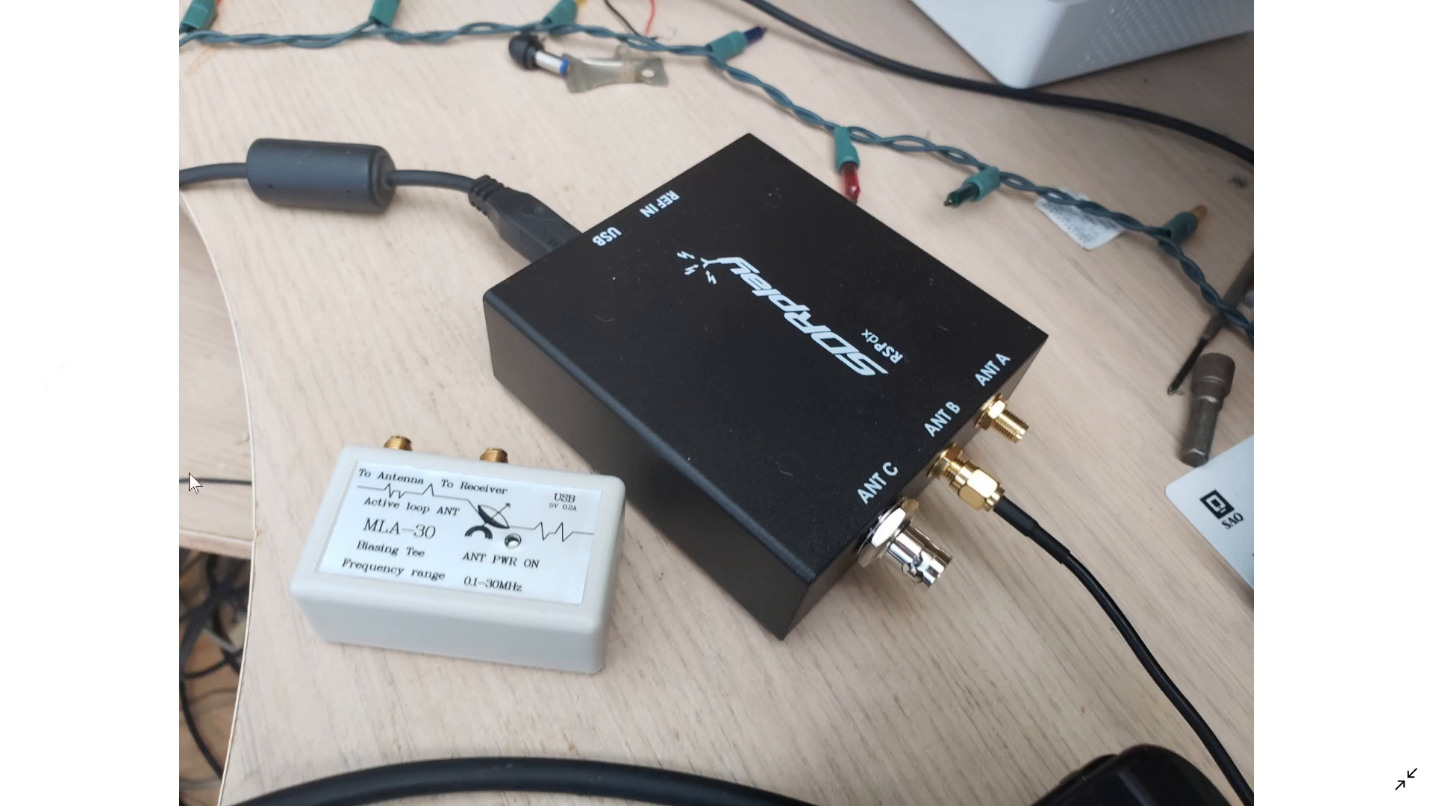
{"action": "mouse_move", "coordinate": [741, 423]}
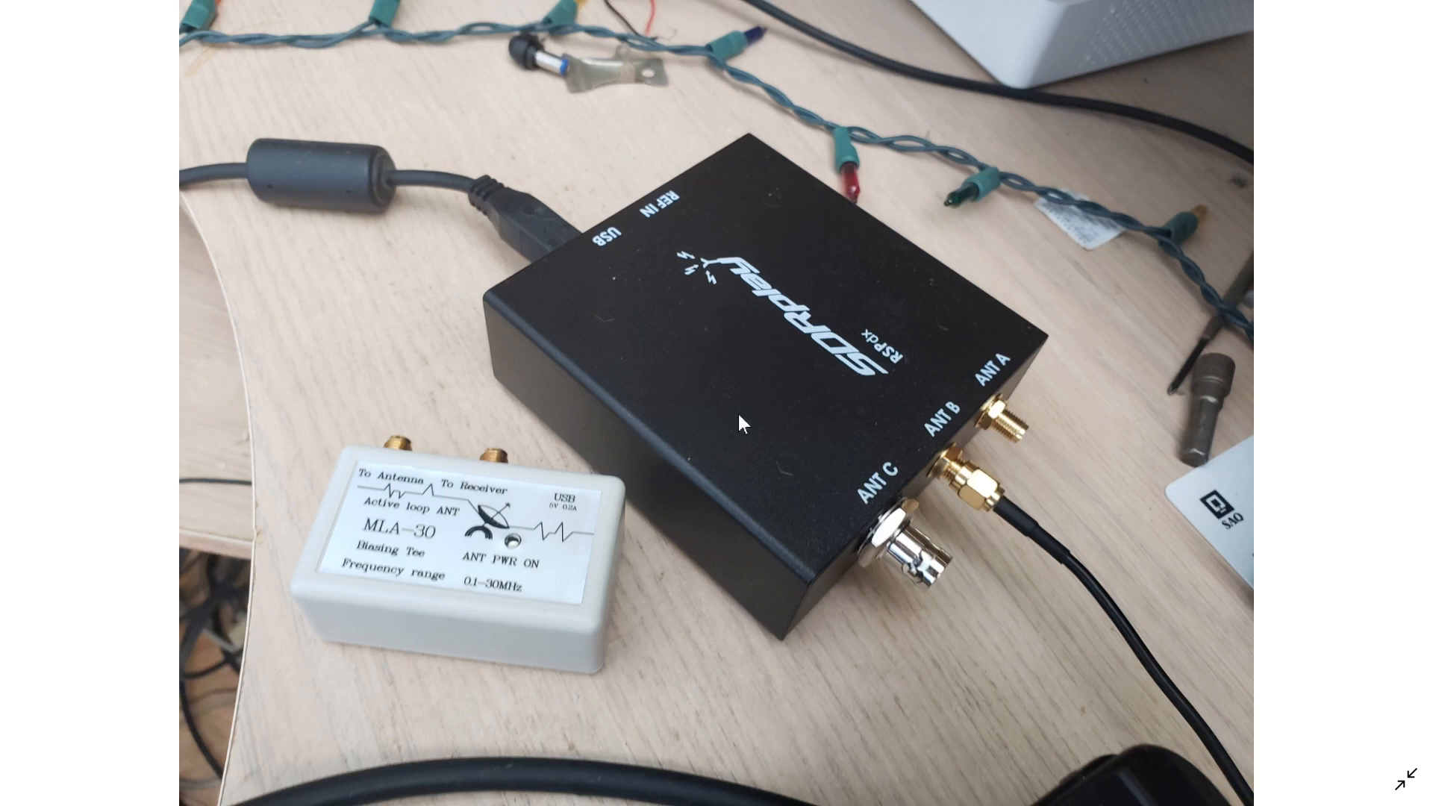
{"action": "mouse_move", "coordinate": [989, 487]}
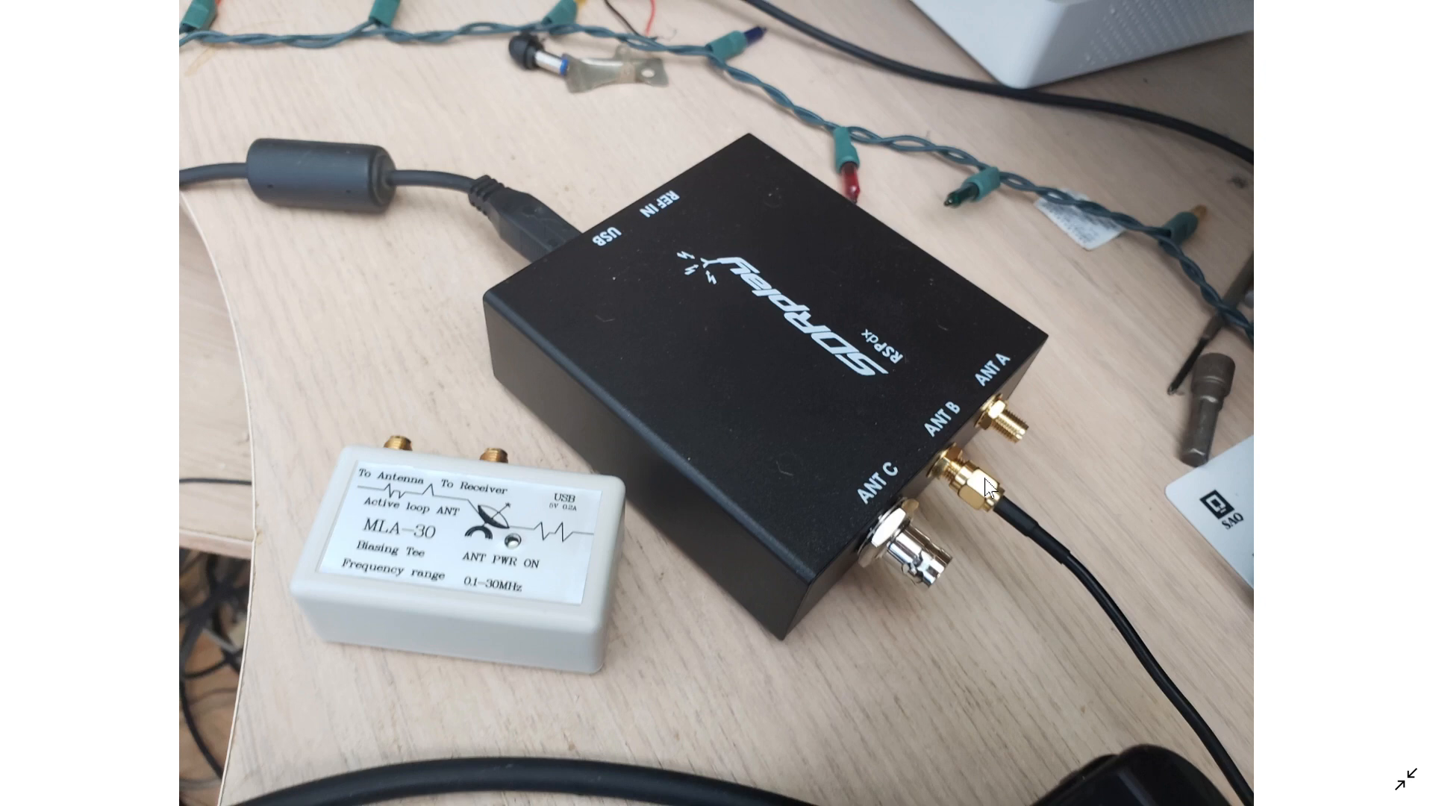
{"action": "mouse_move", "coordinate": [1005, 461]}
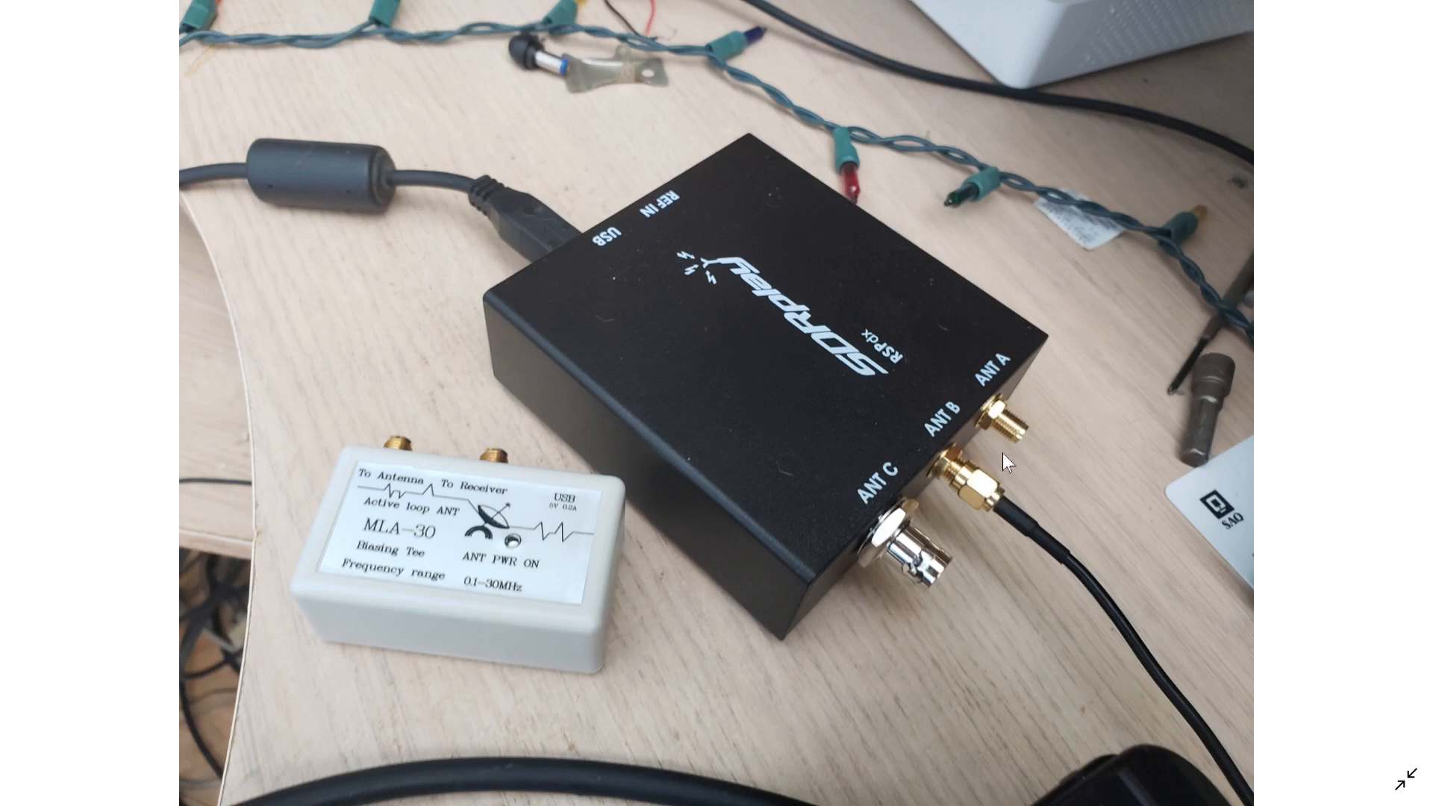
{"action": "mouse_move", "coordinate": [914, 600]}
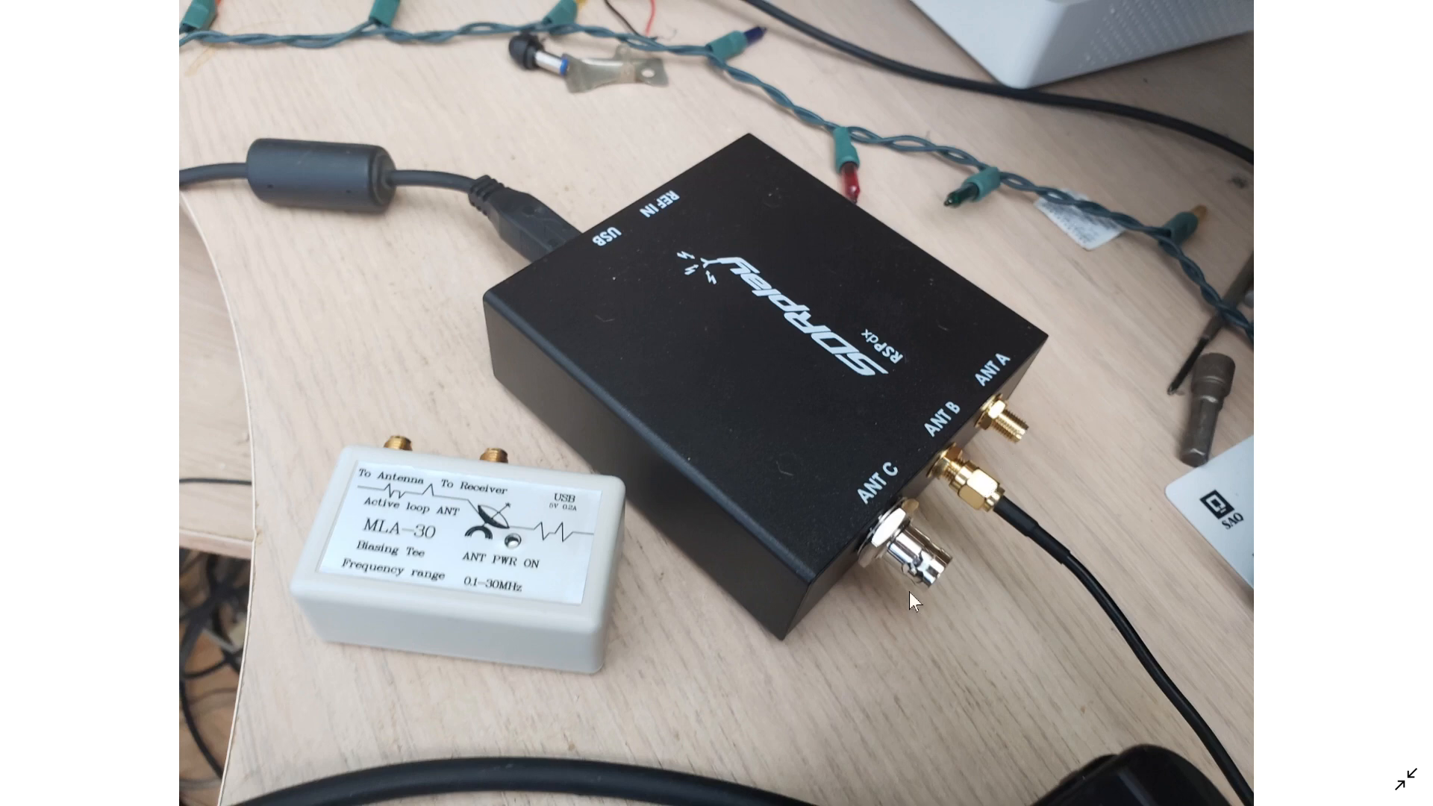
{"action": "mouse_move", "coordinate": [1087, 462]}
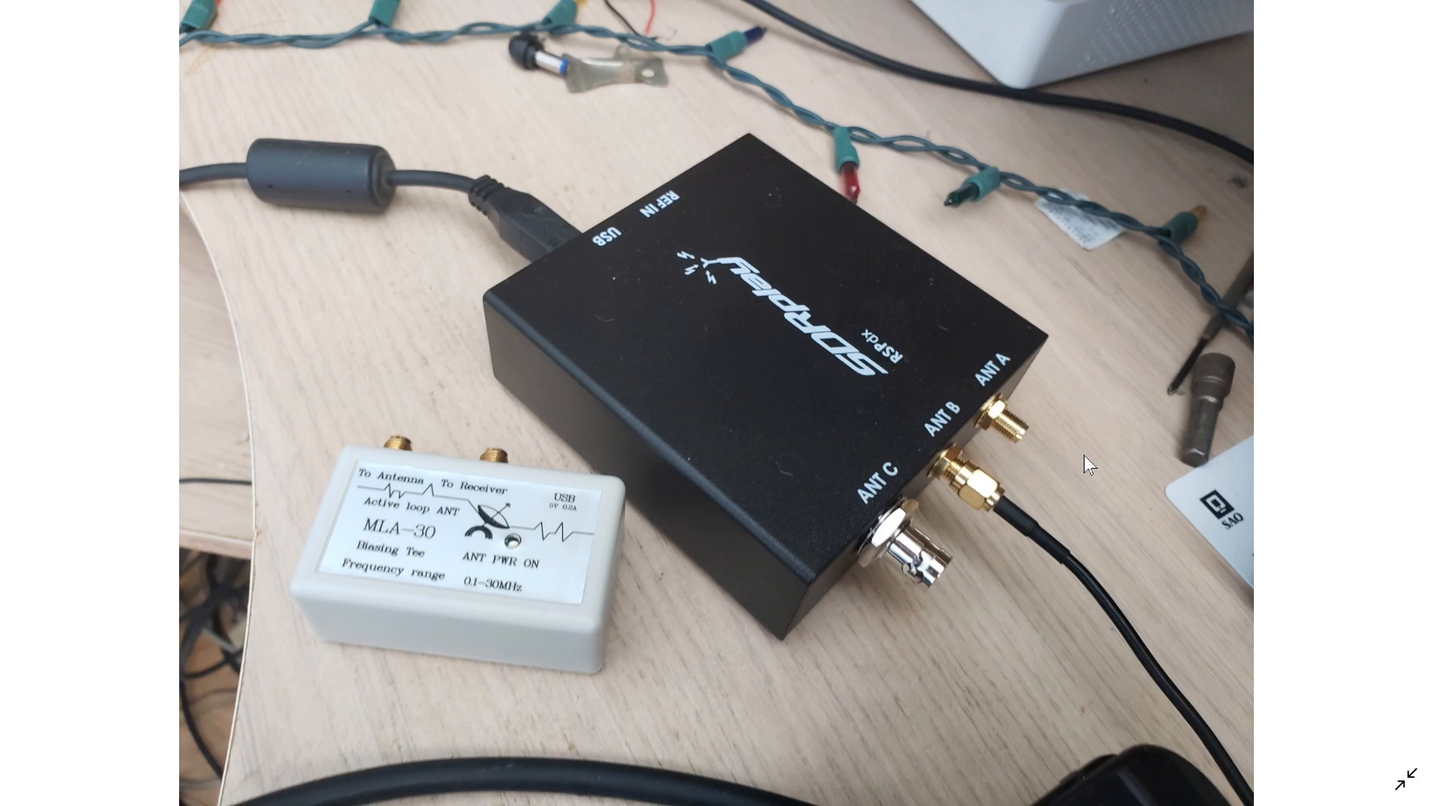
{"action": "mouse_move", "coordinate": [996, 512]}
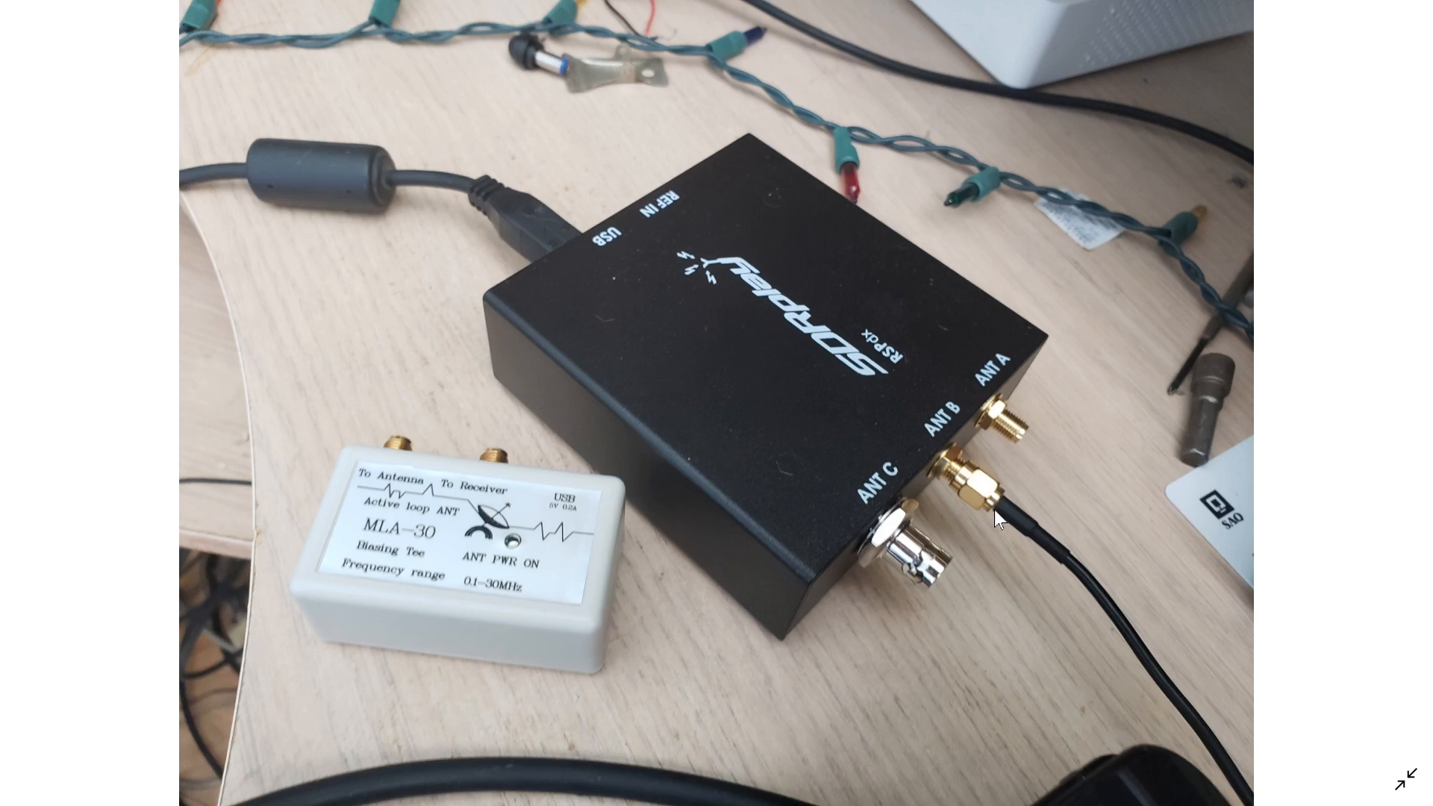
{"action": "mouse_move", "coordinate": [811, 386]}
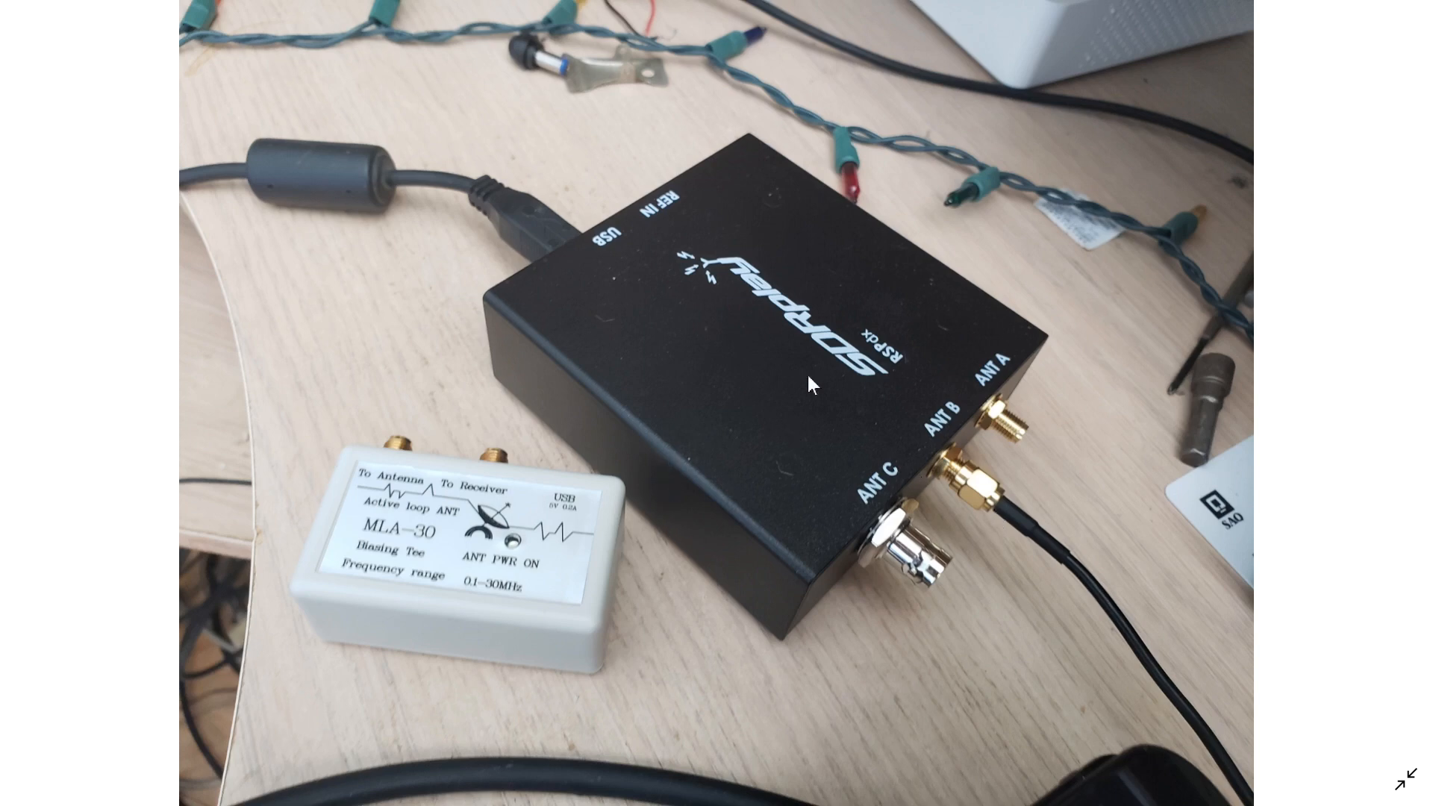
{"action": "mouse_move", "coordinate": [334, 507]}
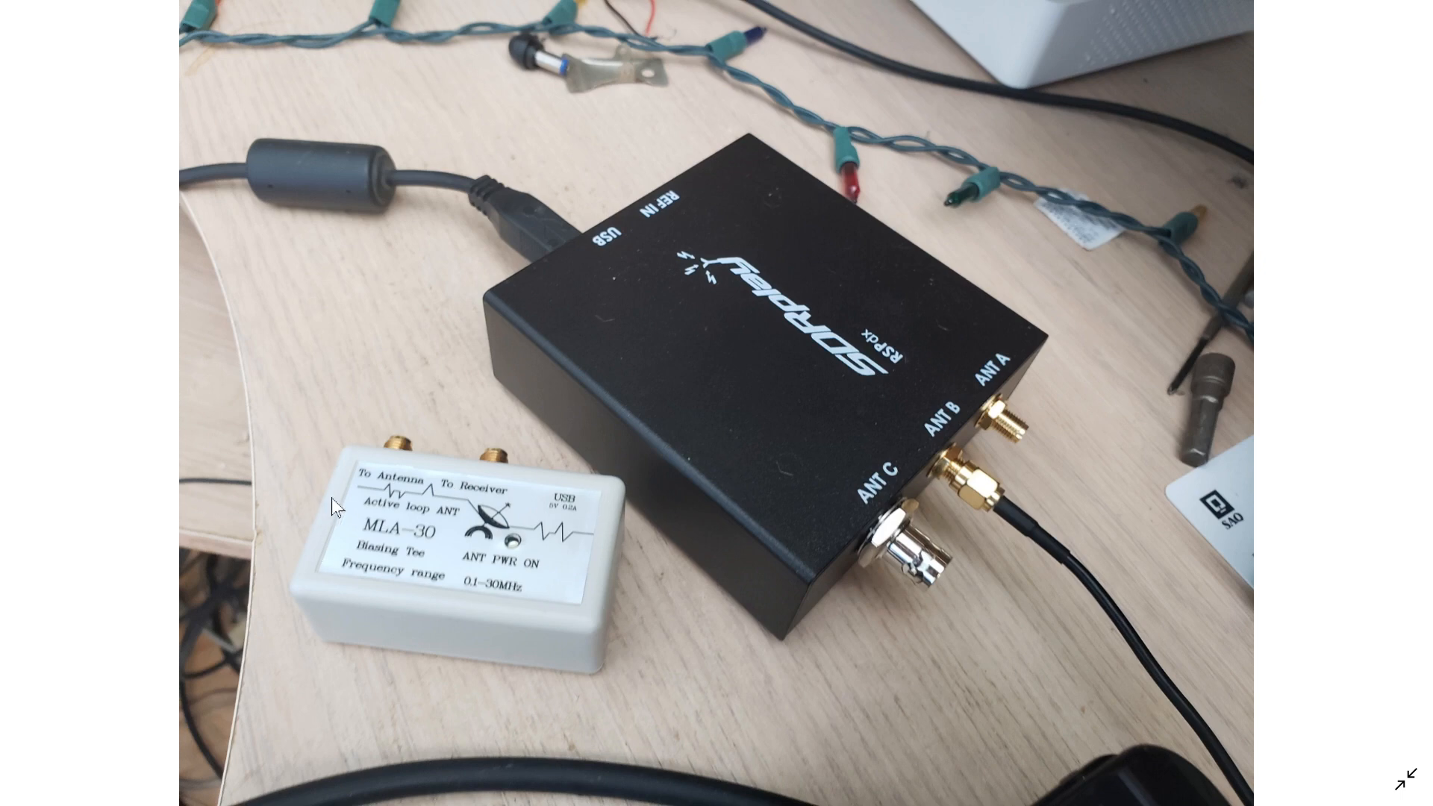
{"action": "mouse_move", "coordinate": [569, 590]}
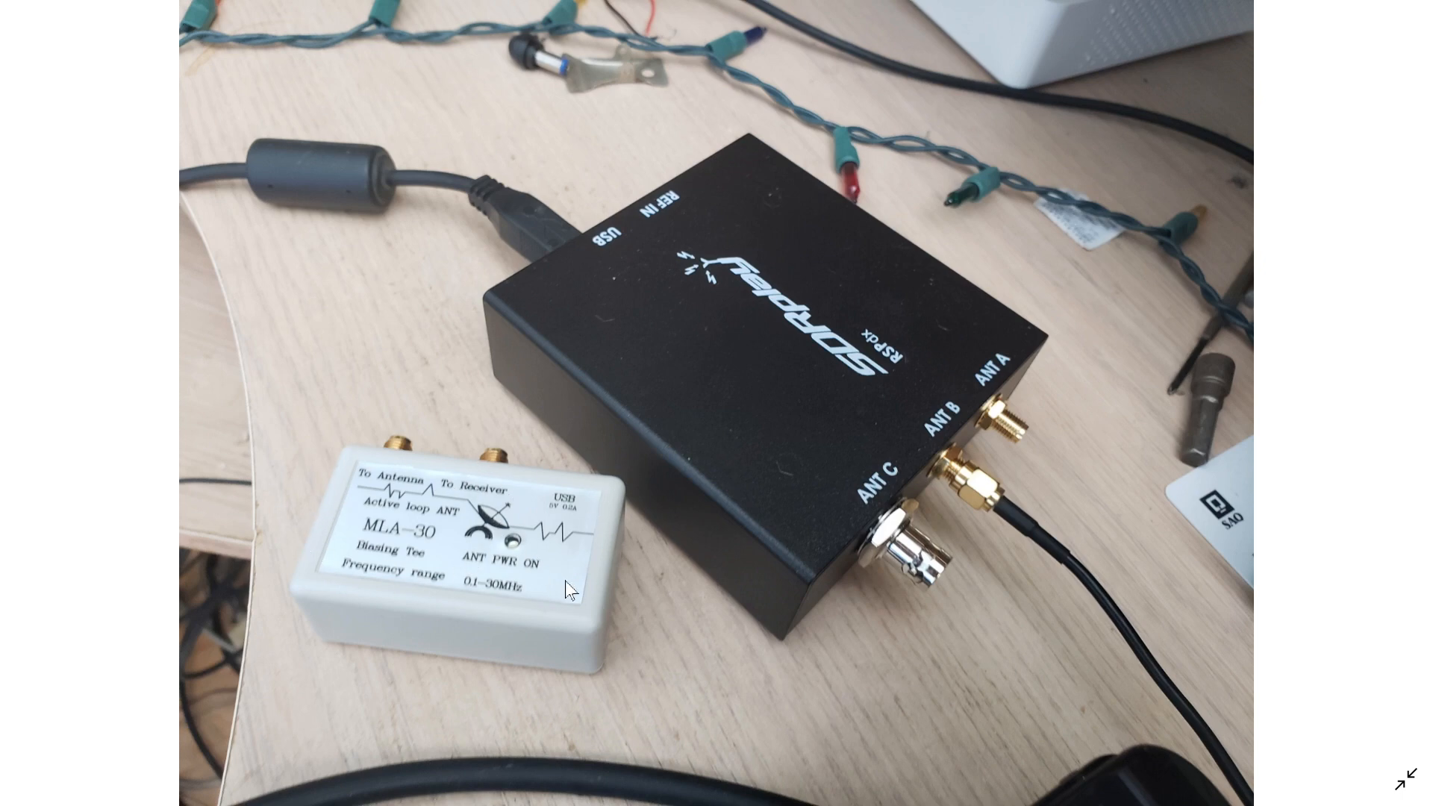
{"action": "mouse_move", "coordinate": [493, 549]}
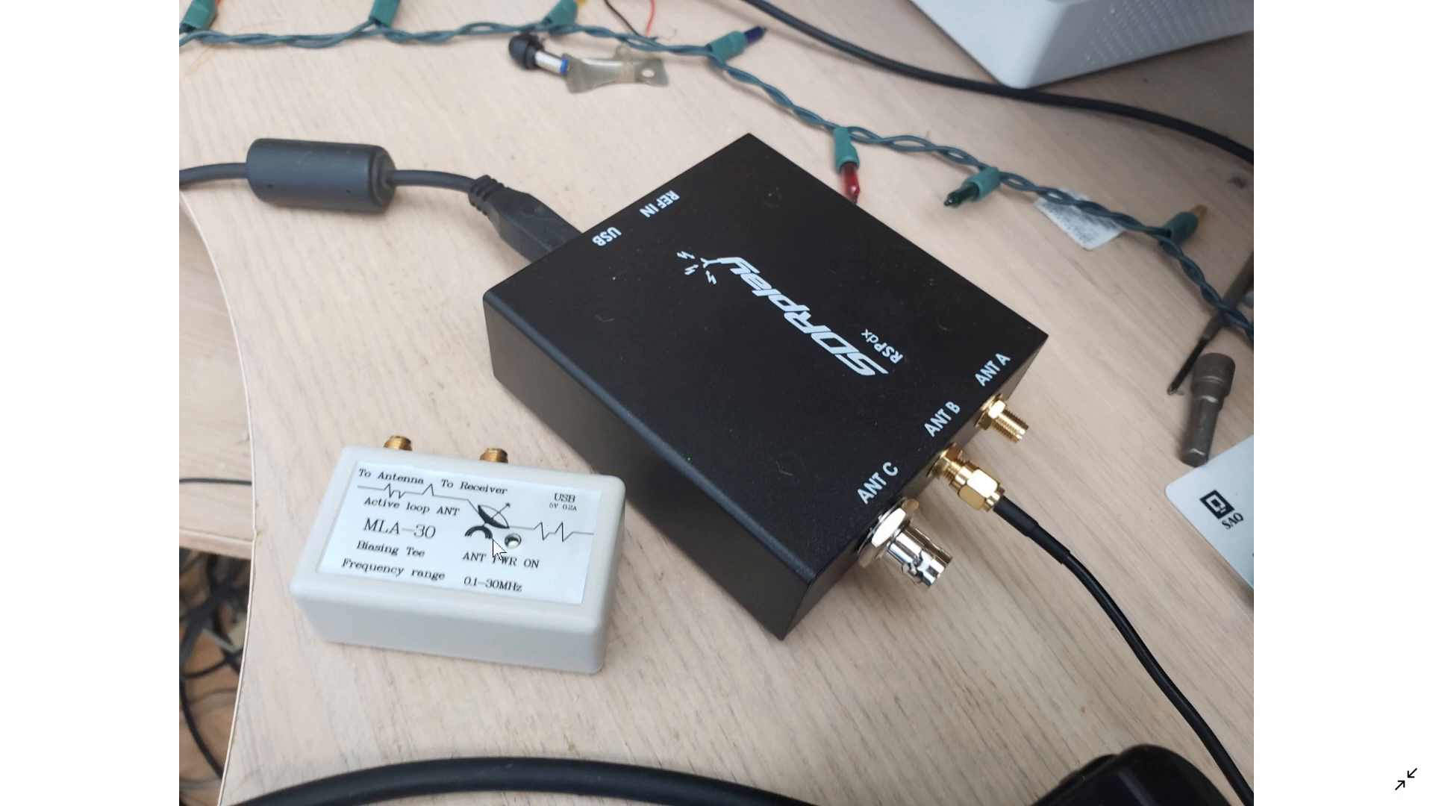